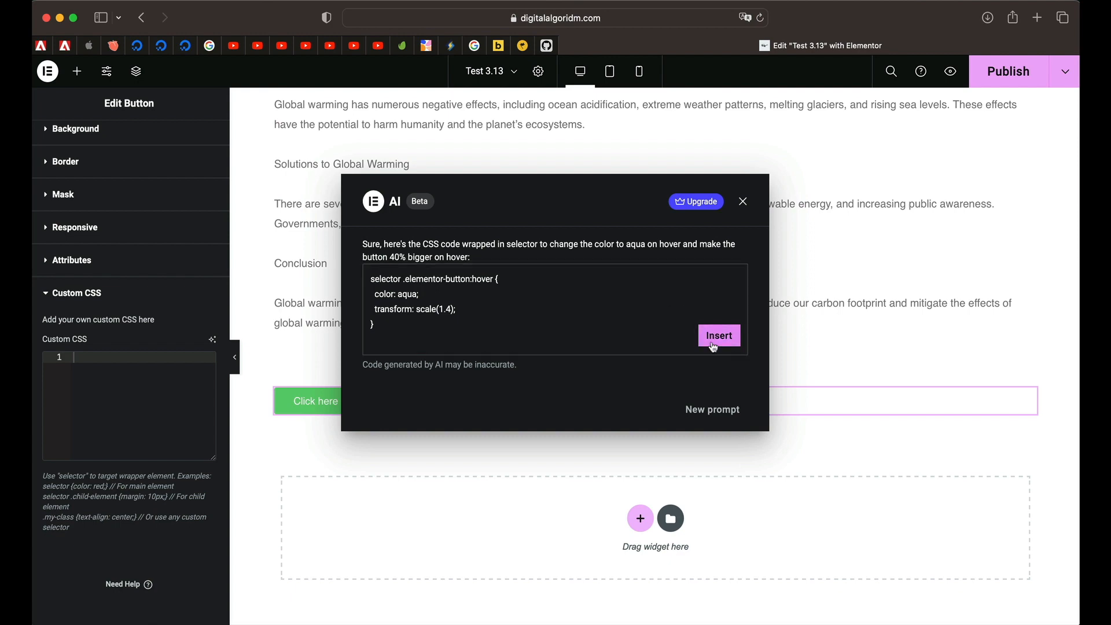
Step: Insert the generated hover CSS and select the Lorem ipsum Text Editor widget for editing
{"action": "left_click", "coordinate": [718, 335]}
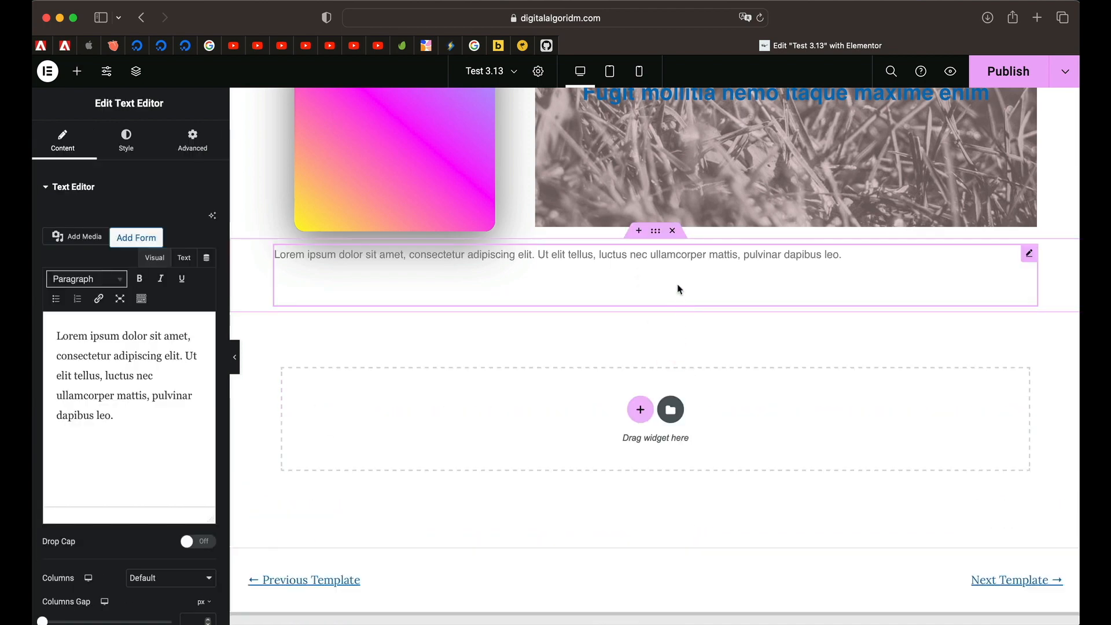
{"action": "mouse_move", "coordinate": [627, 287]}
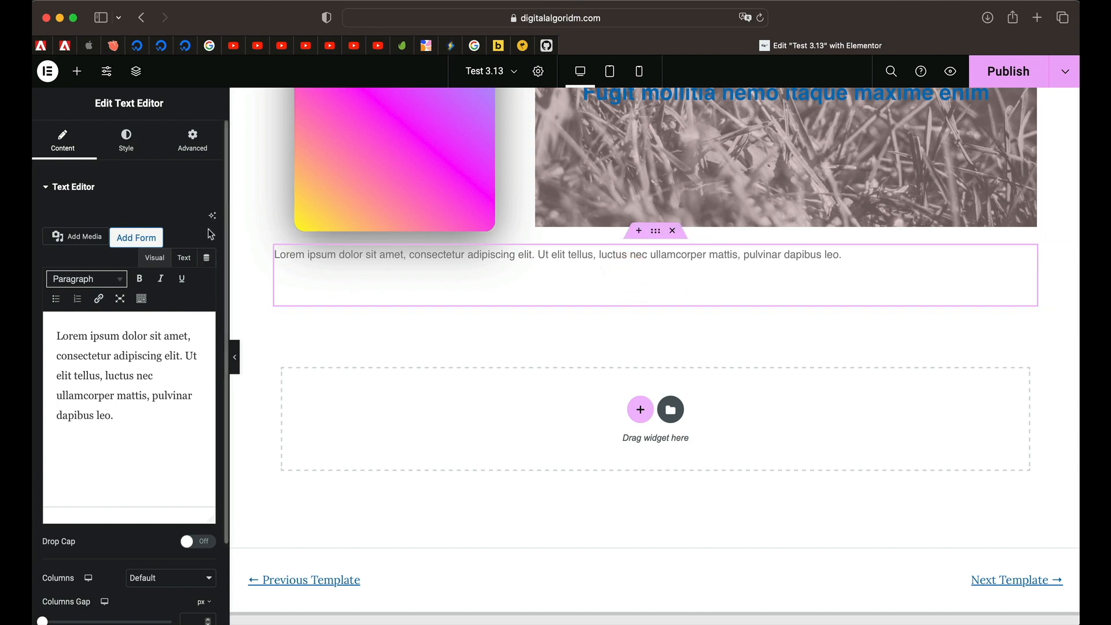
{"action": "mouse_move", "coordinate": [211, 217]}
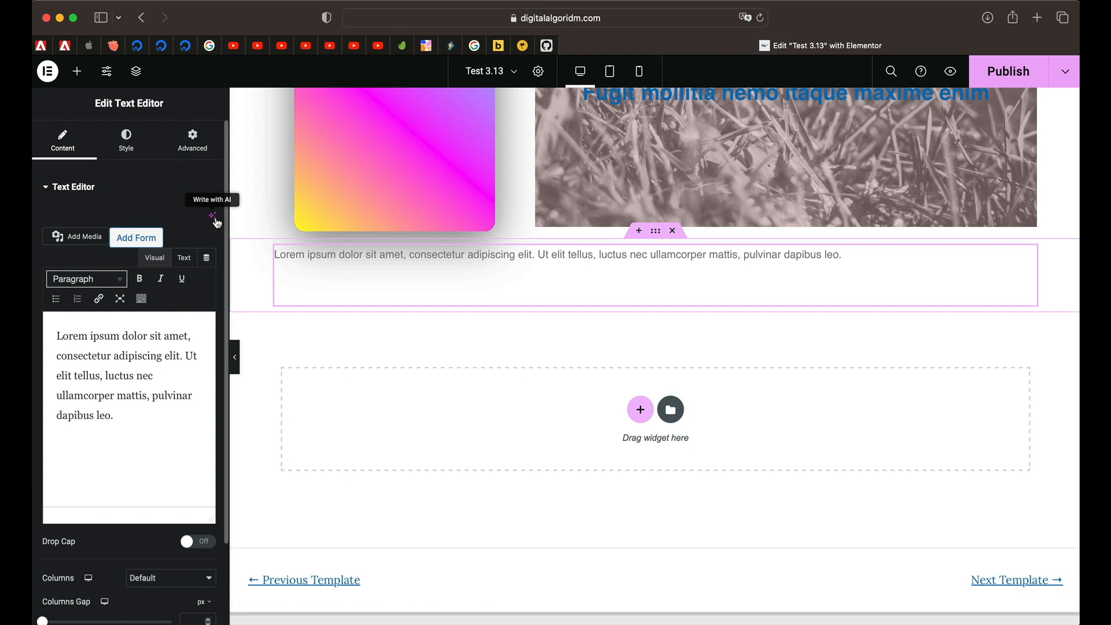
Step: Generate AI copy from the prompt 'Write SEO optimised copy on Global Warming with relevant' keywords
{"action": "left_click", "coordinate": [216, 216]}
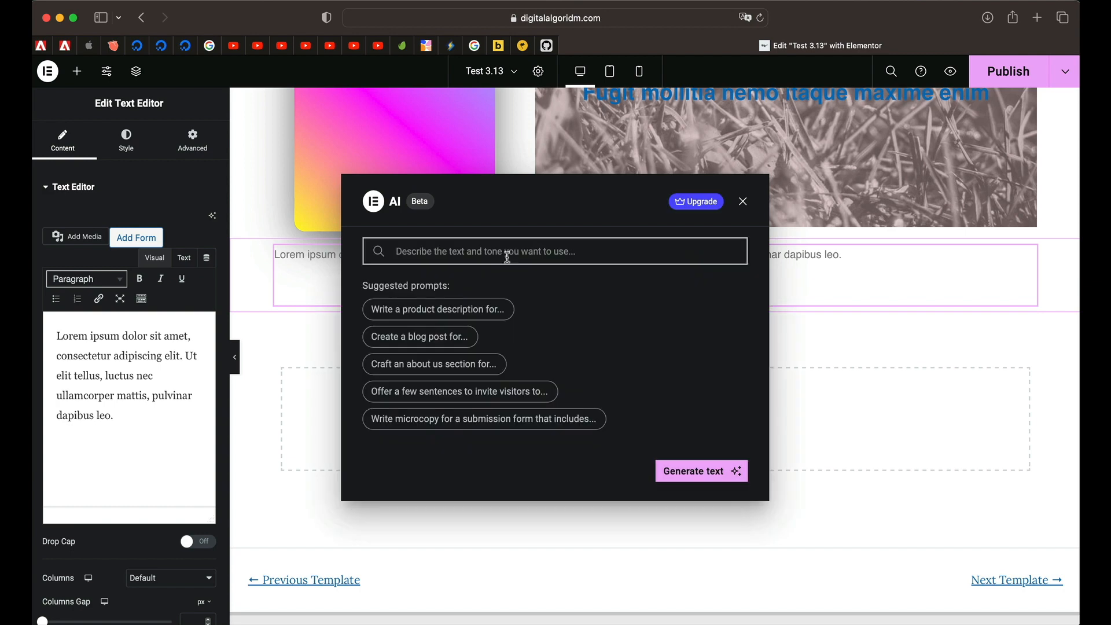
{"action": "type", "text": "W"}
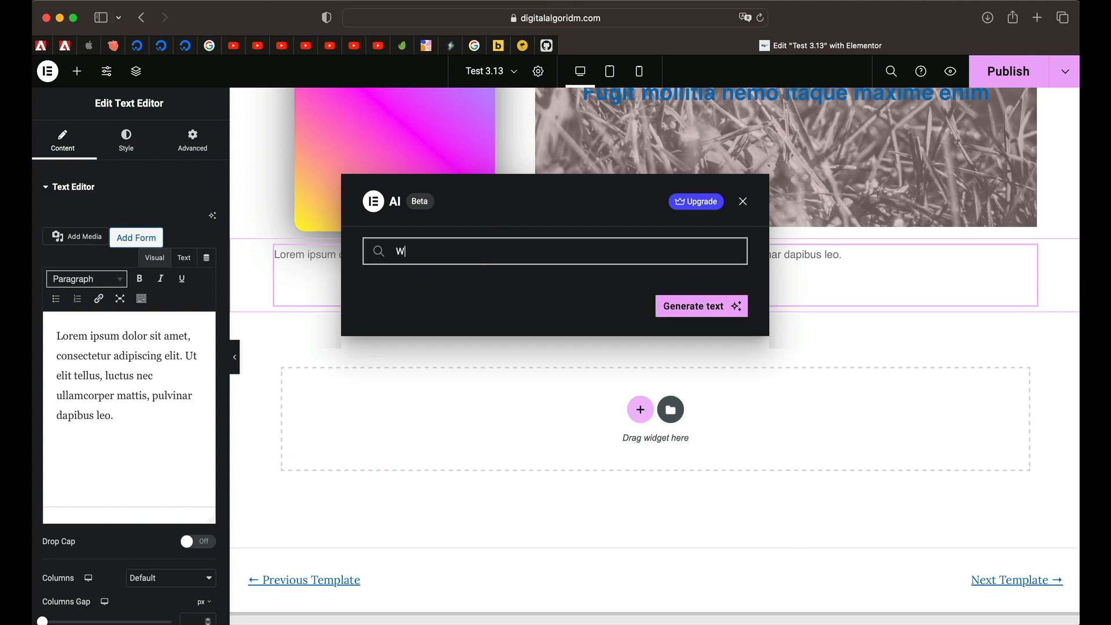
{"action": "type", "text": "Write S"}
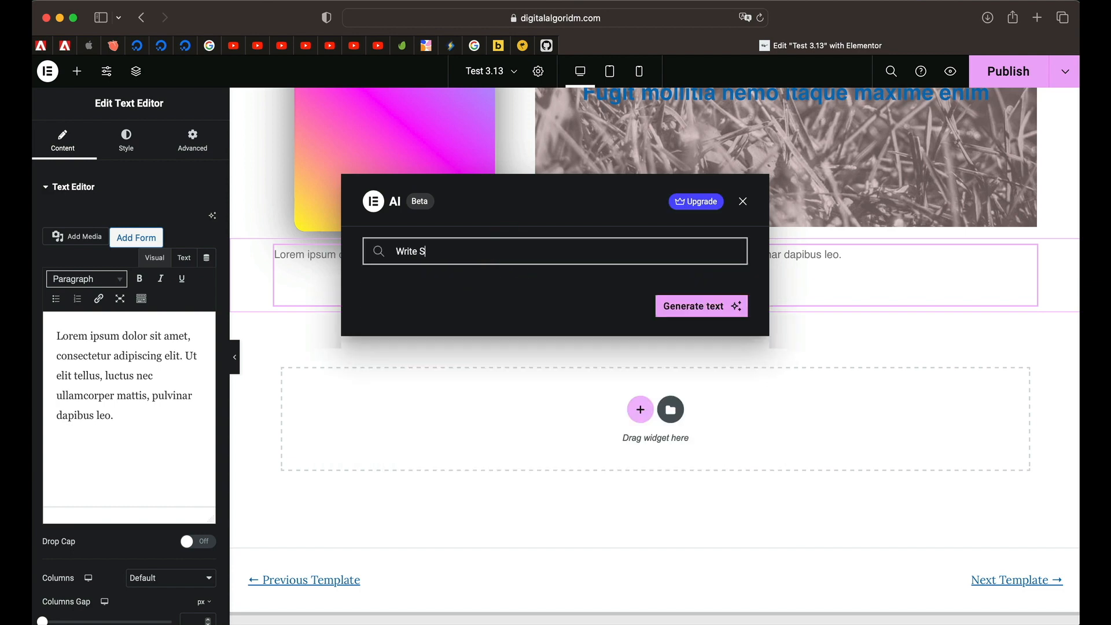
{"action": "type", "text": "EO optim"}
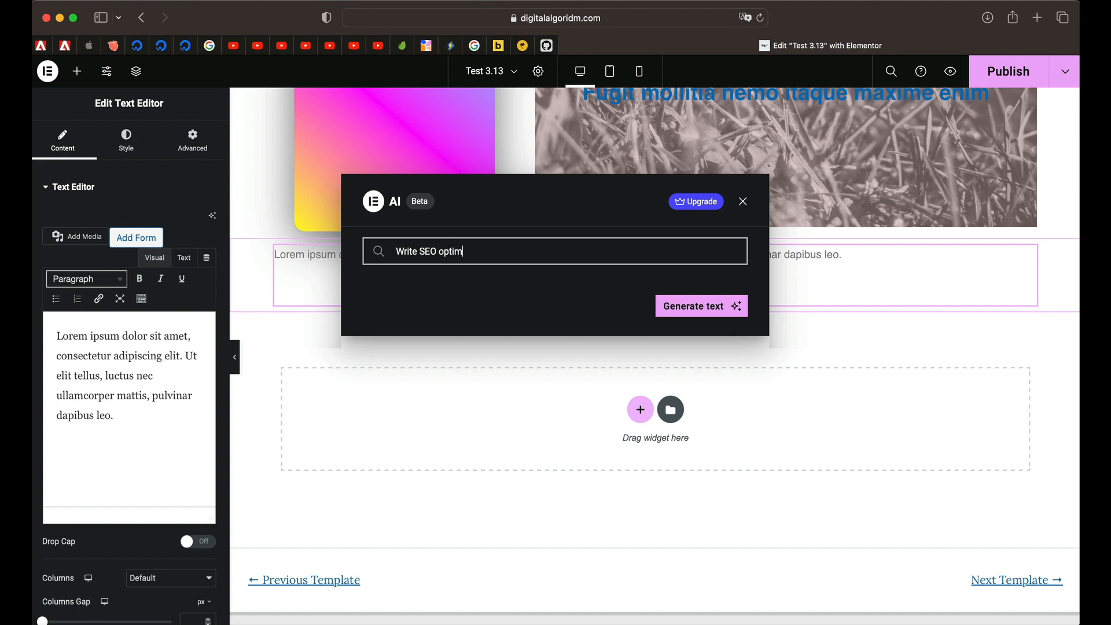
{"action": "type", "text": "ised copy on"}
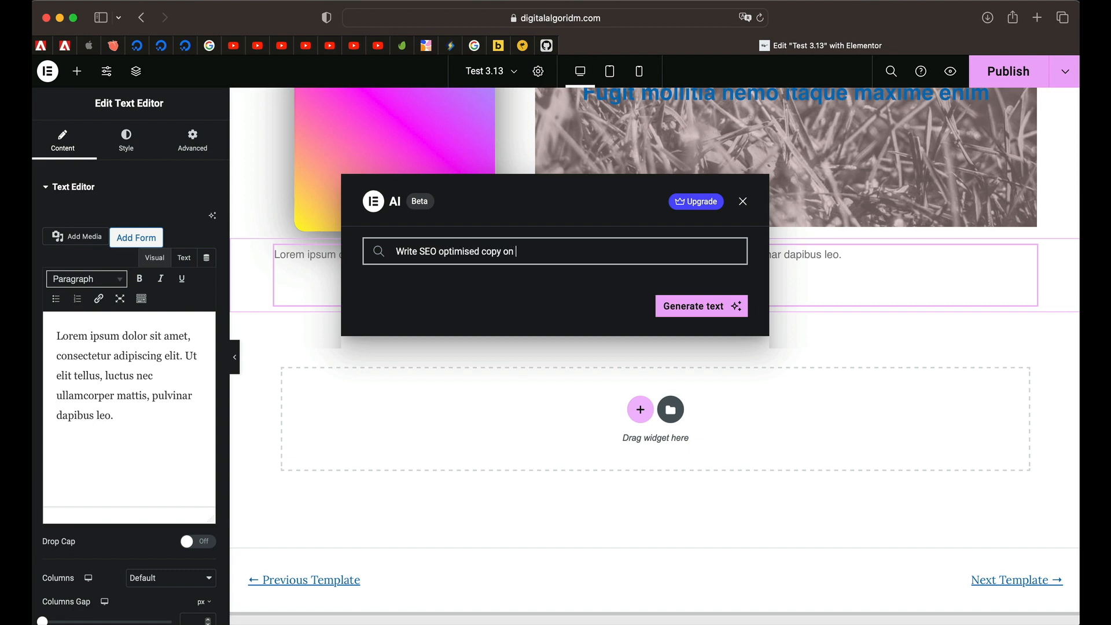
{"action": "type", "text": "Global Warming i"}
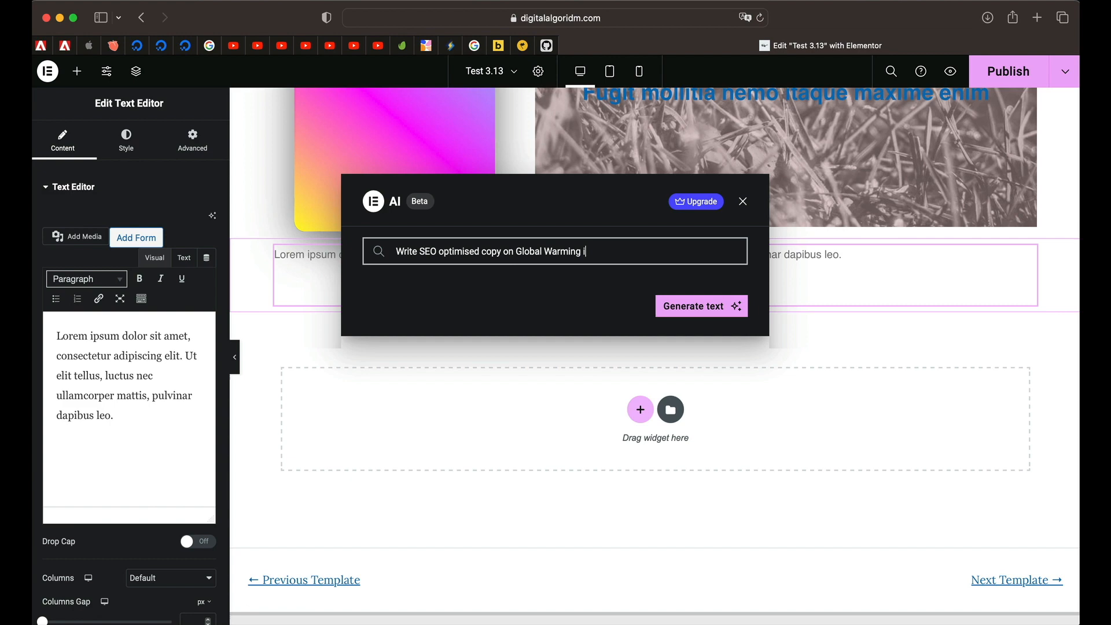
{"action": "type", "text": "with releabnt"}
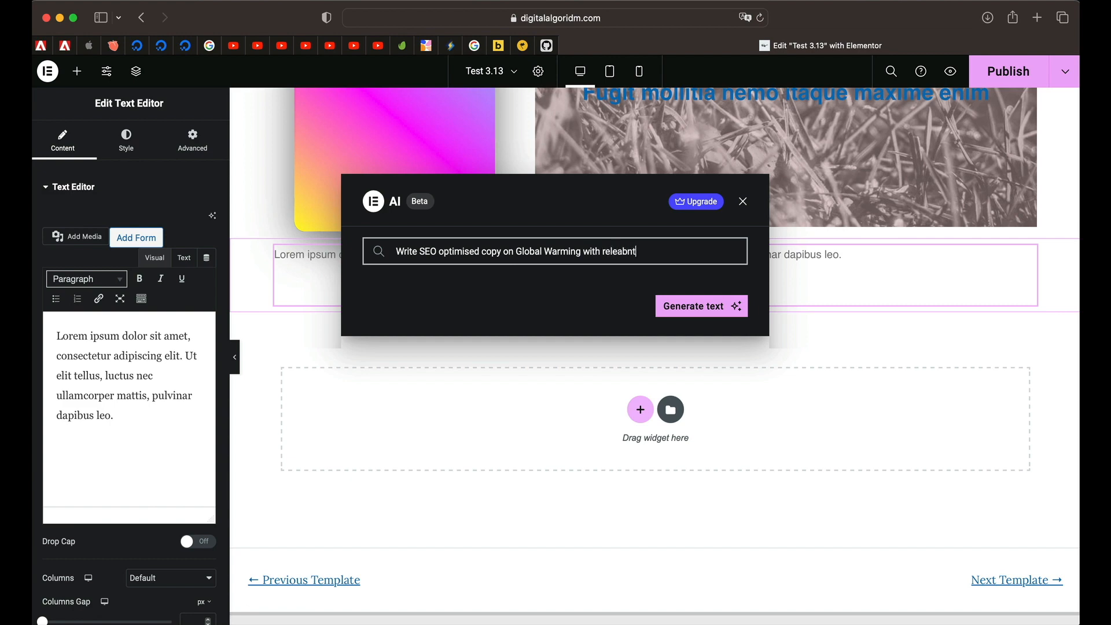
{"action": "left_click", "coordinate": [699, 306]}
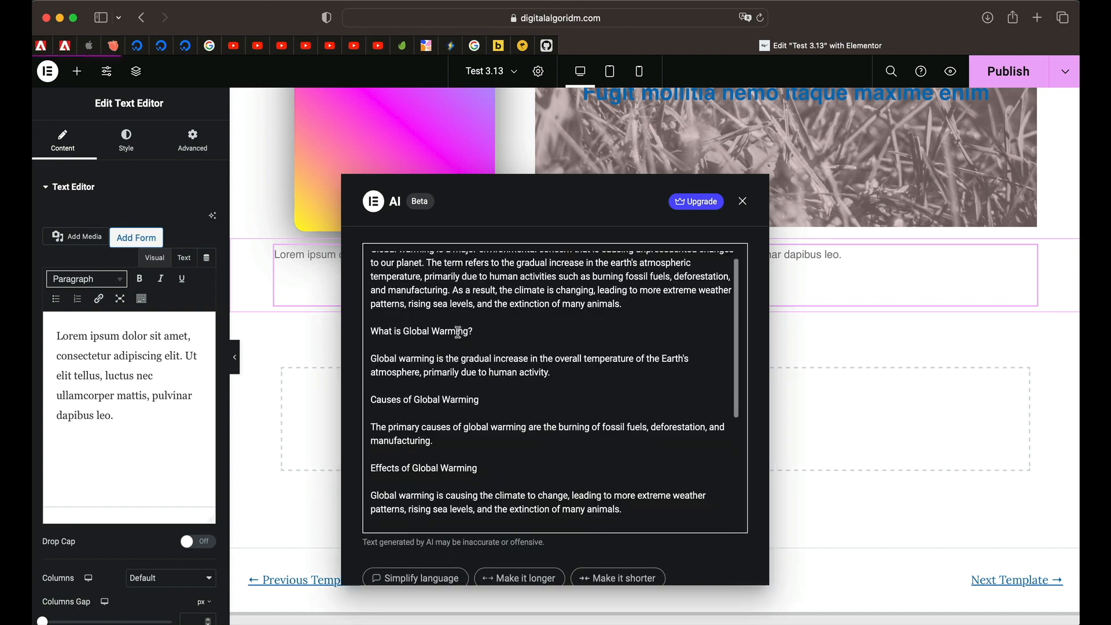
Step: Make the generated Global Warming copy longer, then rewrite it in a Casual tone
{"action": "scroll", "scroll_direction": "down", "scroll_amount": 3}
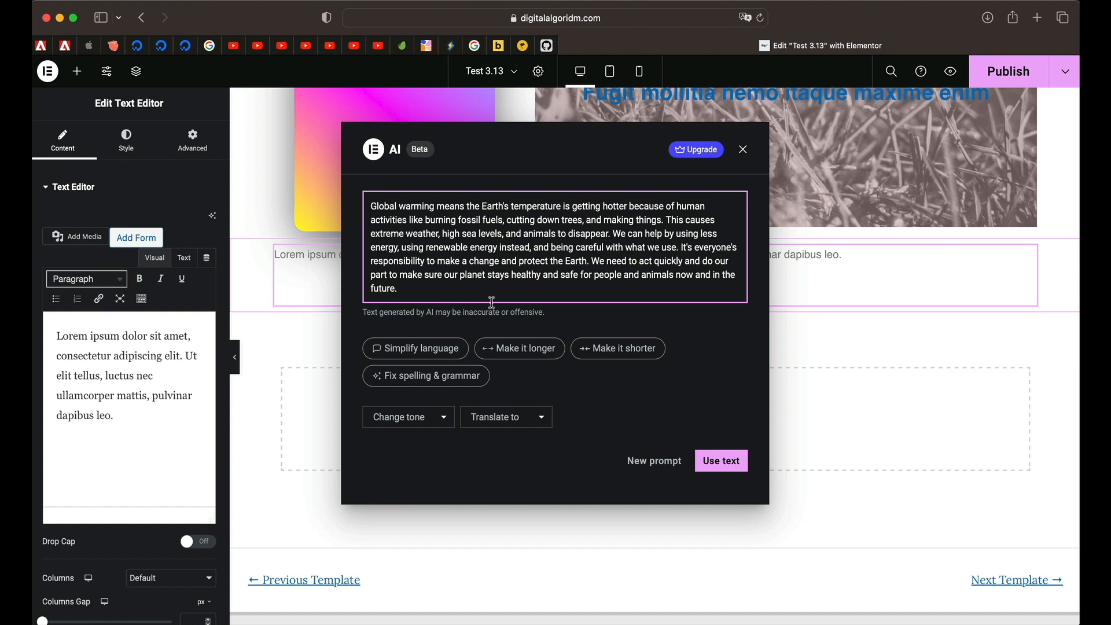
{"action": "left_click", "coordinate": [721, 460]}
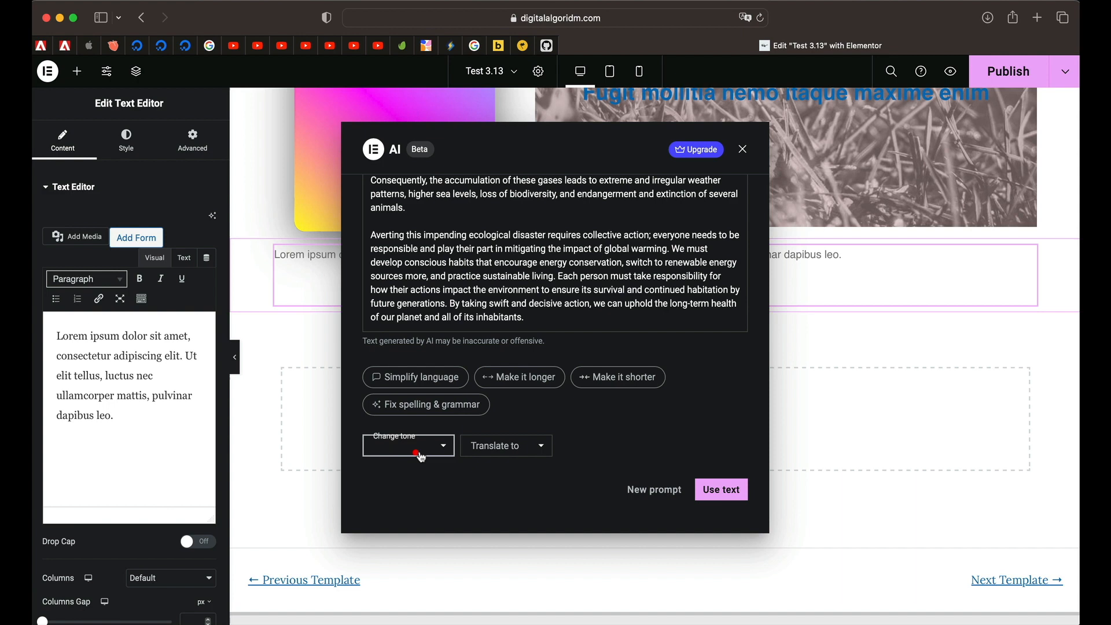
{"action": "left_click", "coordinate": [407, 444]}
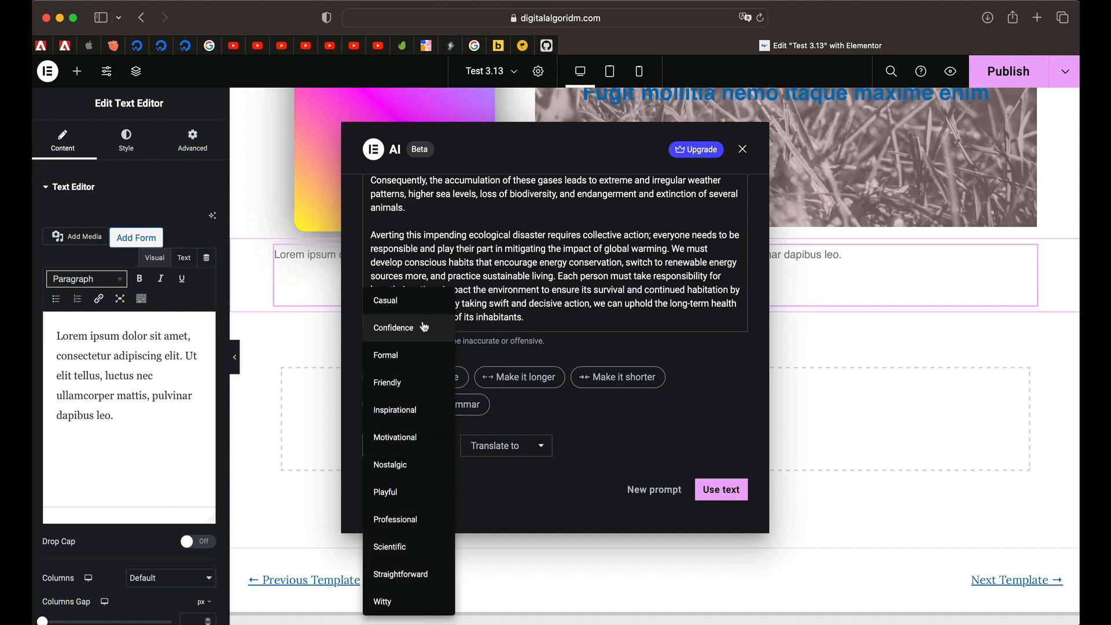
{"action": "left_click", "coordinate": [393, 328]}
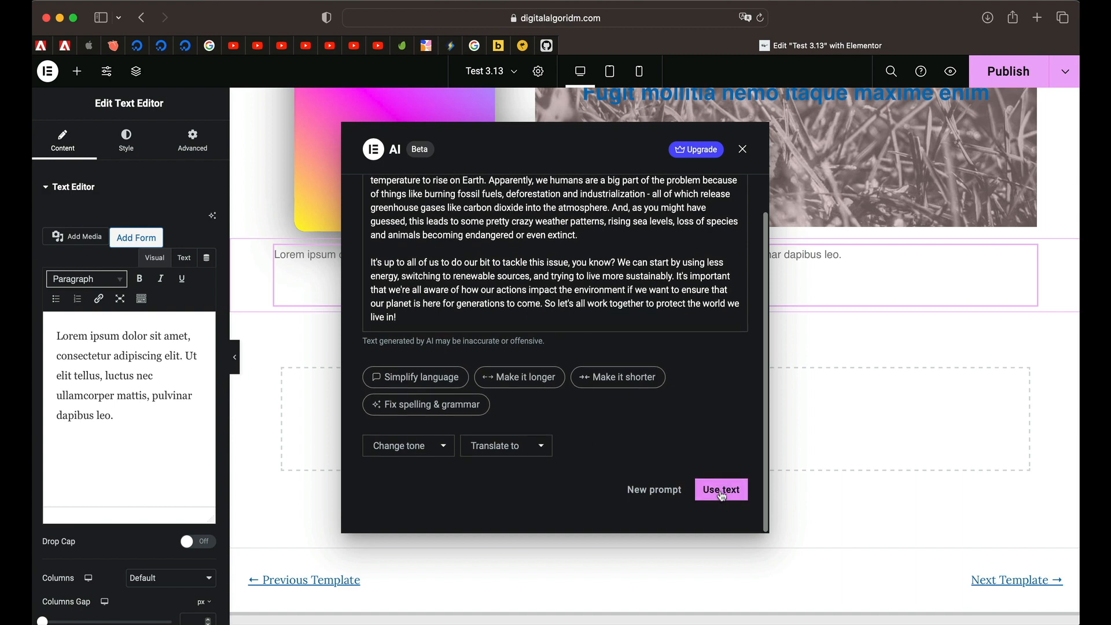
Step: Review the generated article and use it as the paragraph's text
{"action": "left_click", "coordinate": [719, 489]}
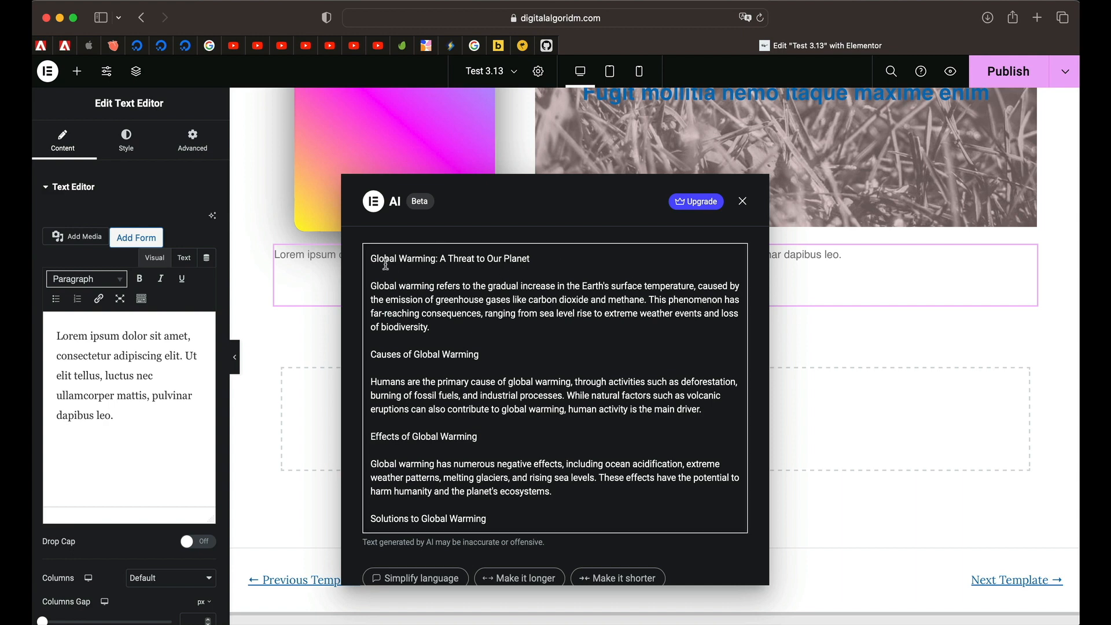
{"action": "scroll", "scroll_direction": "down", "scroll_amount": 3}
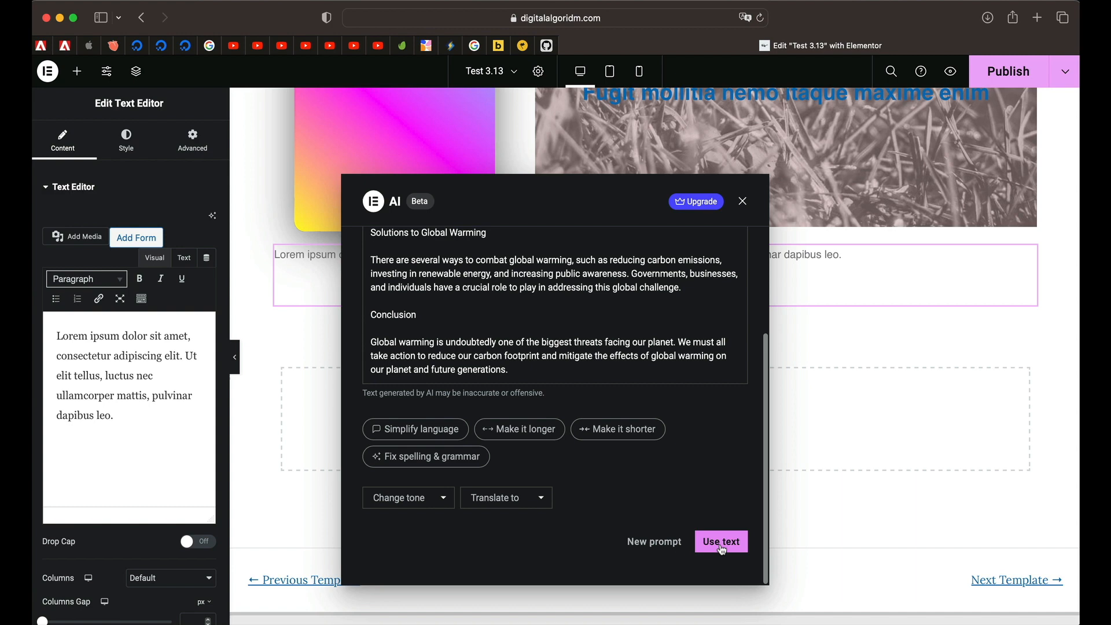
{"action": "left_click", "coordinate": [720, 542]}
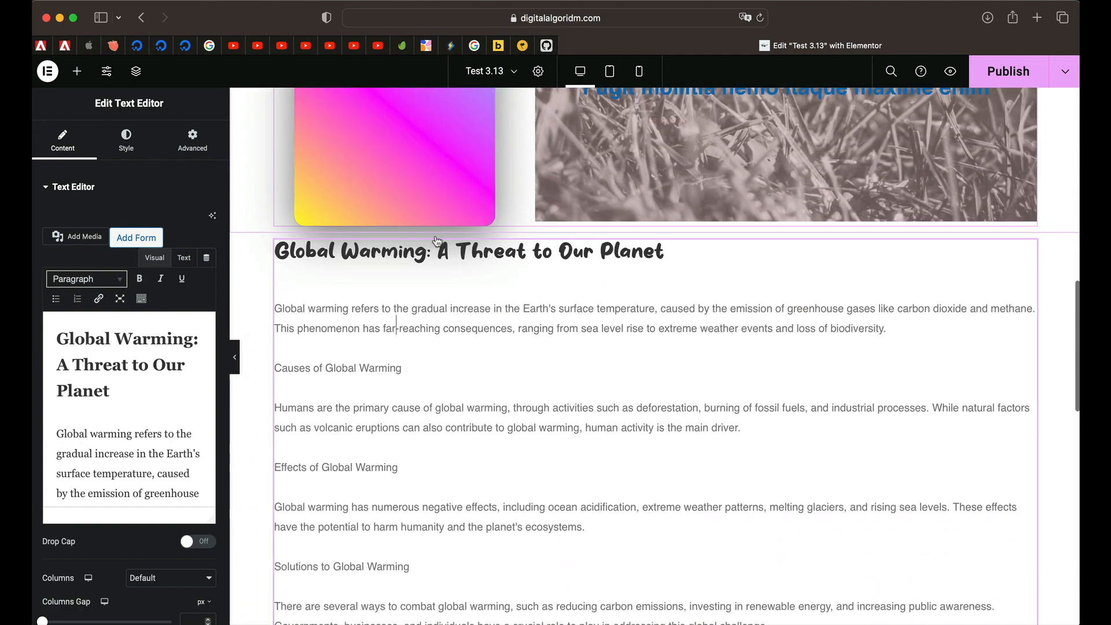
Step: Drag a Heading widget above the article and generate an AI headline for it
{"action": "left_click", "coordinate": [76, 71]}
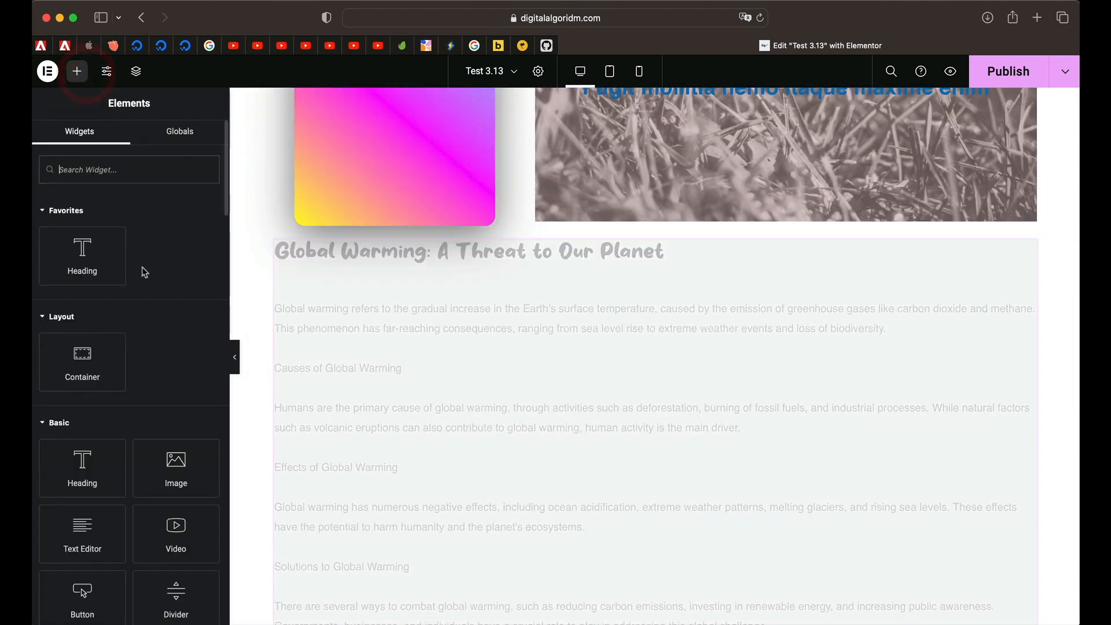
{"action": "left_click_drag", "start_coordinate": [81, 255], "coordinate": [362, 251]}
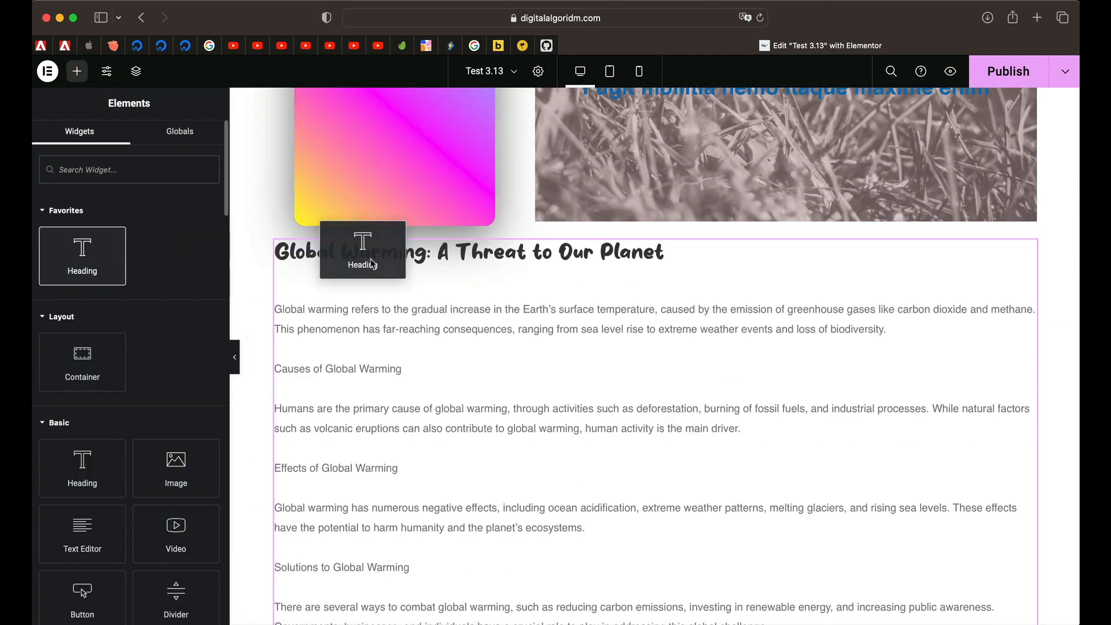
{"action": "left_click", "coordinate": [211, 216]}
{"action": "type", "text": "Catchy Headline about Global Warming"}
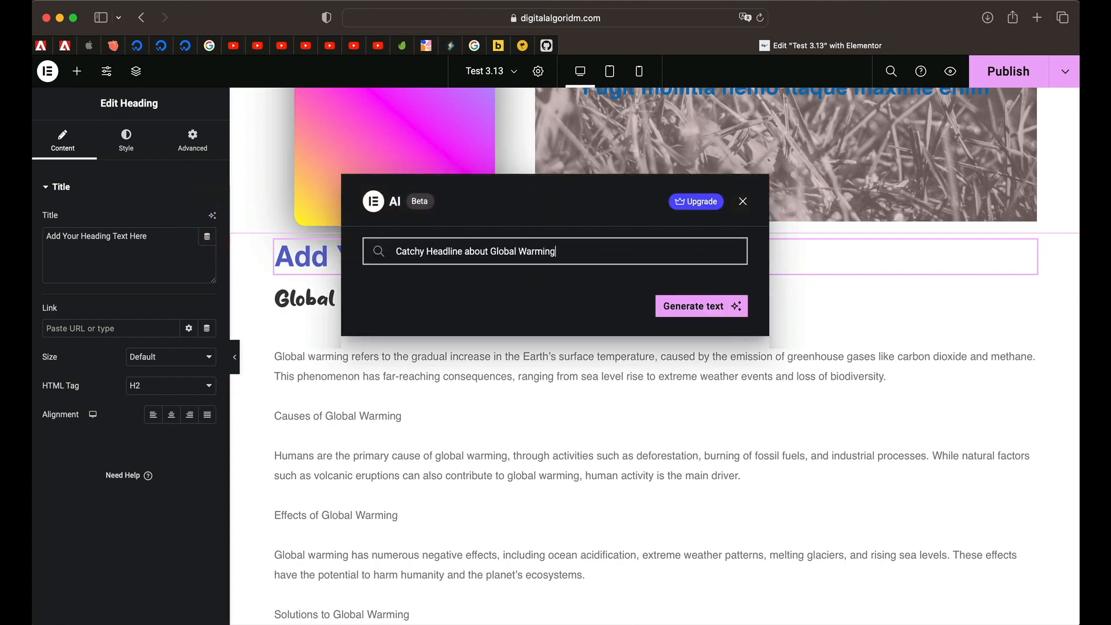
{"action": "left_click", "coordinate": [701, 306]}
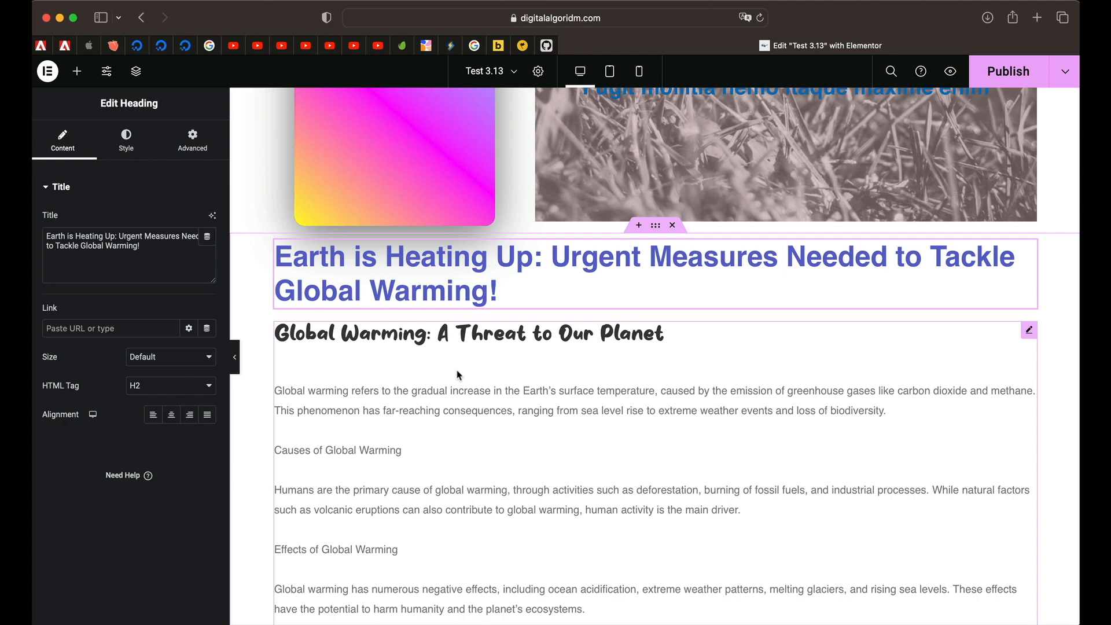
{"action": "scroll", "scroll_direction": "down", "scroll_amount": 3}
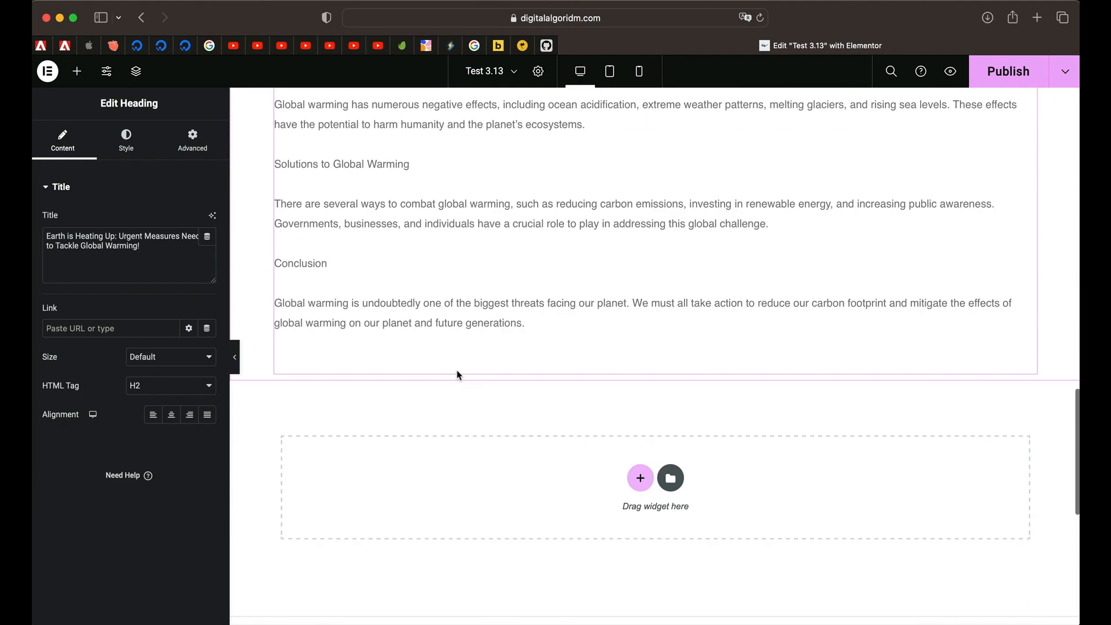
Step: Generate and insert AI custom CSS adding a wobble animation on hover to the Click here button
{"action": "left_click", "coordinate": [76, 70]}
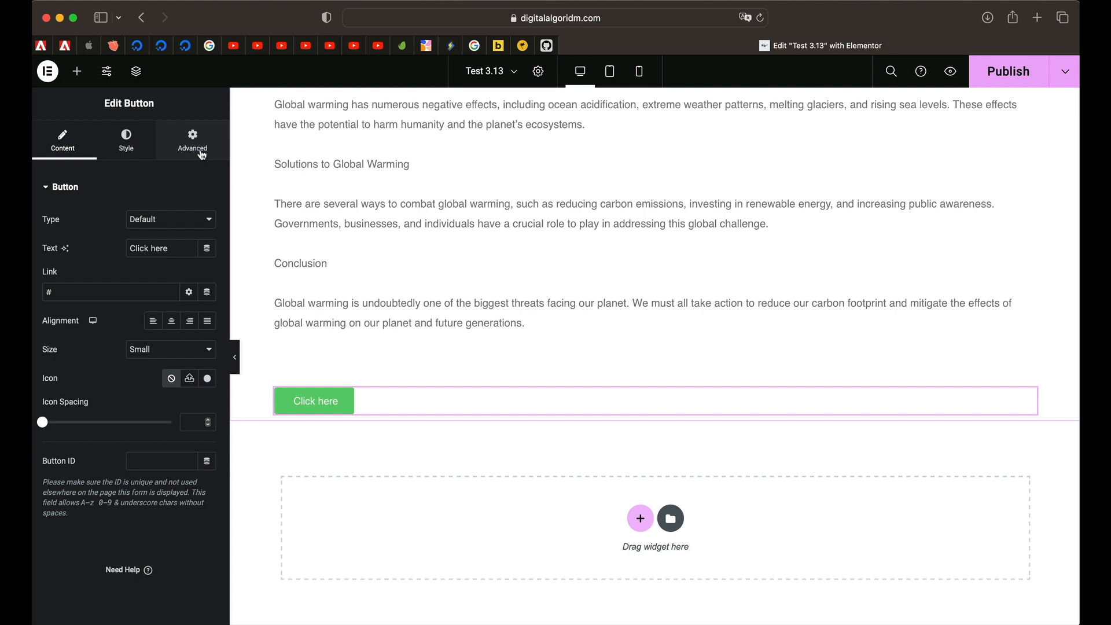
{"action": "left_click", "coordinate": [192, 140]}
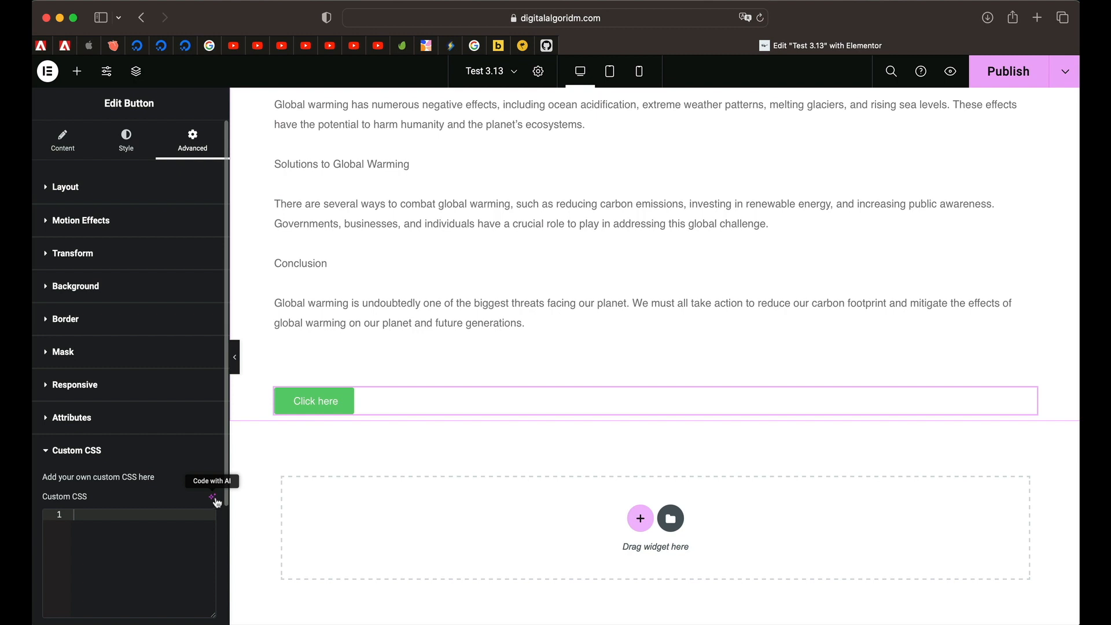
{"action": "left_click", "coordinate": [216, 497]}
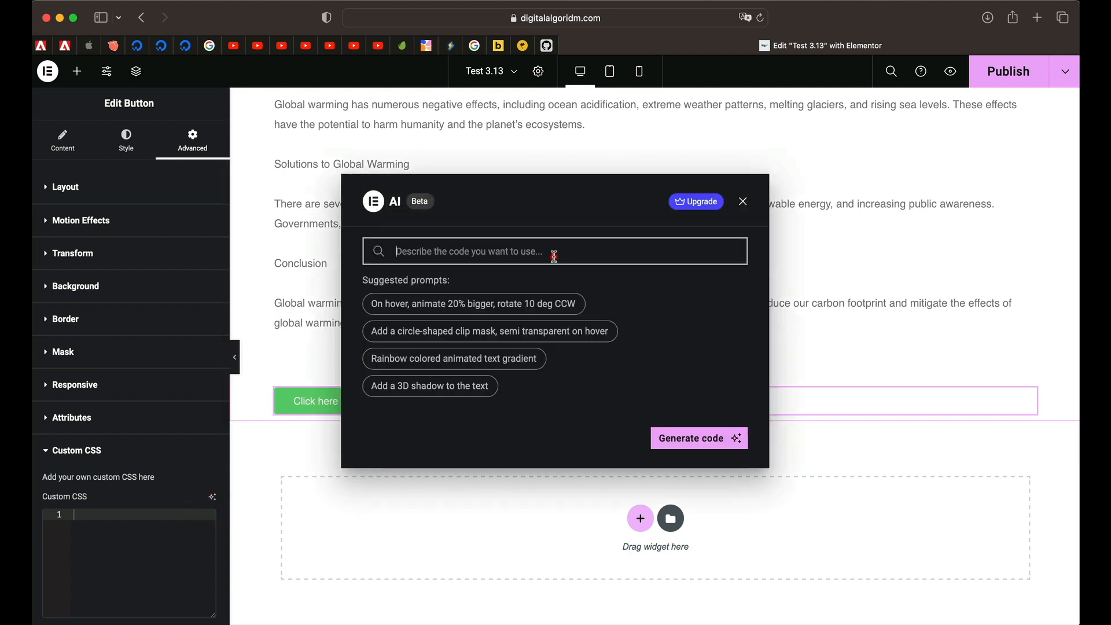
{"action": "type", "text": "Add wobble animatio"}
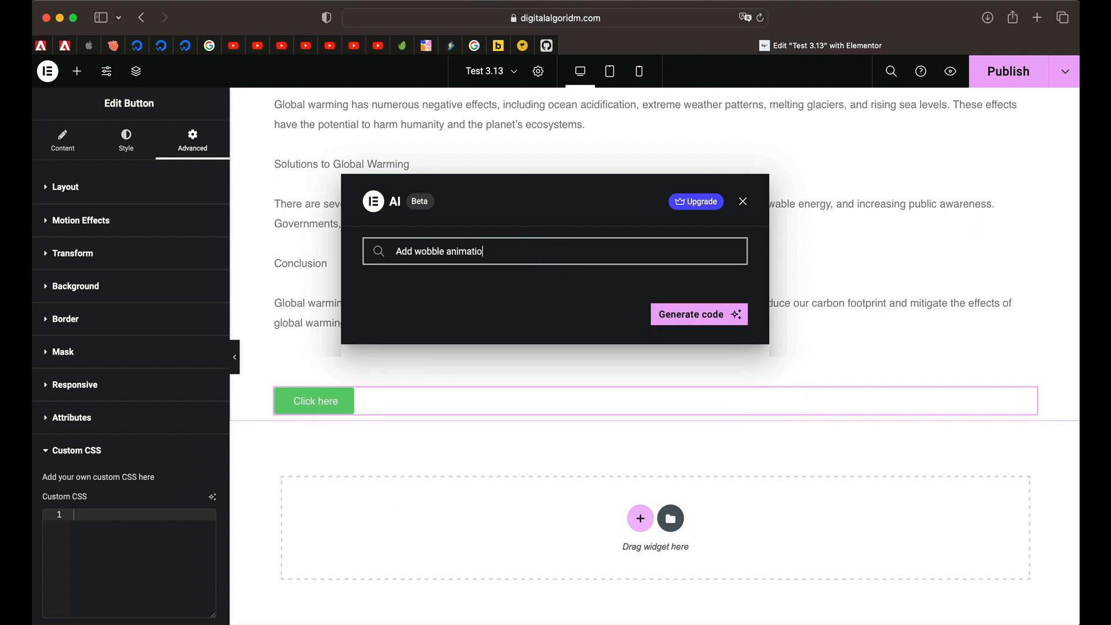
{"action": "type", "text": "n on ho"}
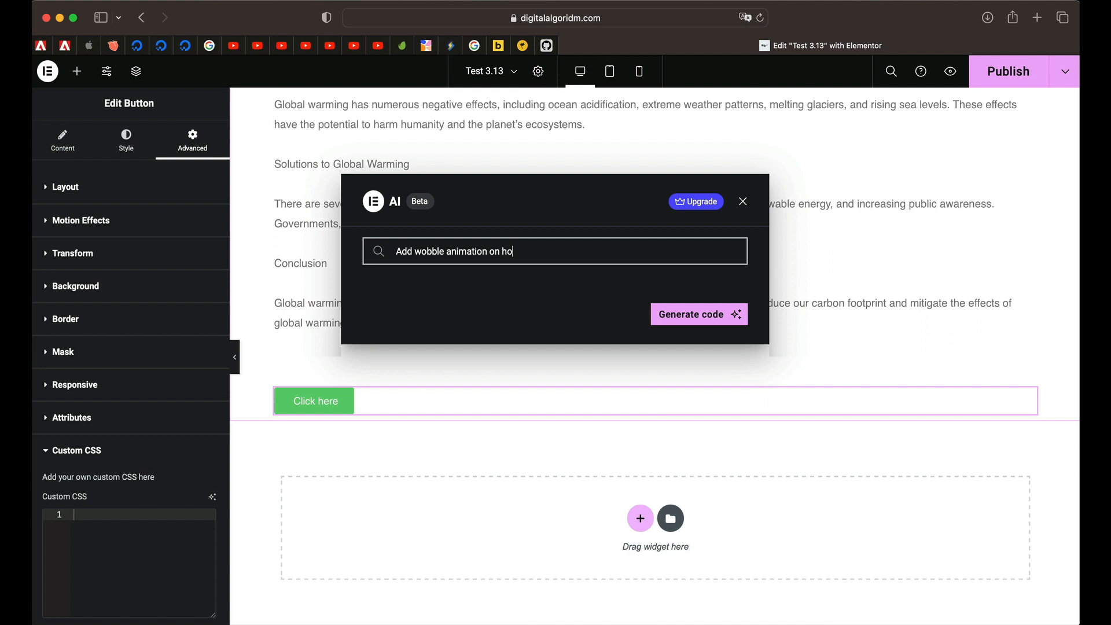
{"action": "left_click", "coordinate": [698, 313]}
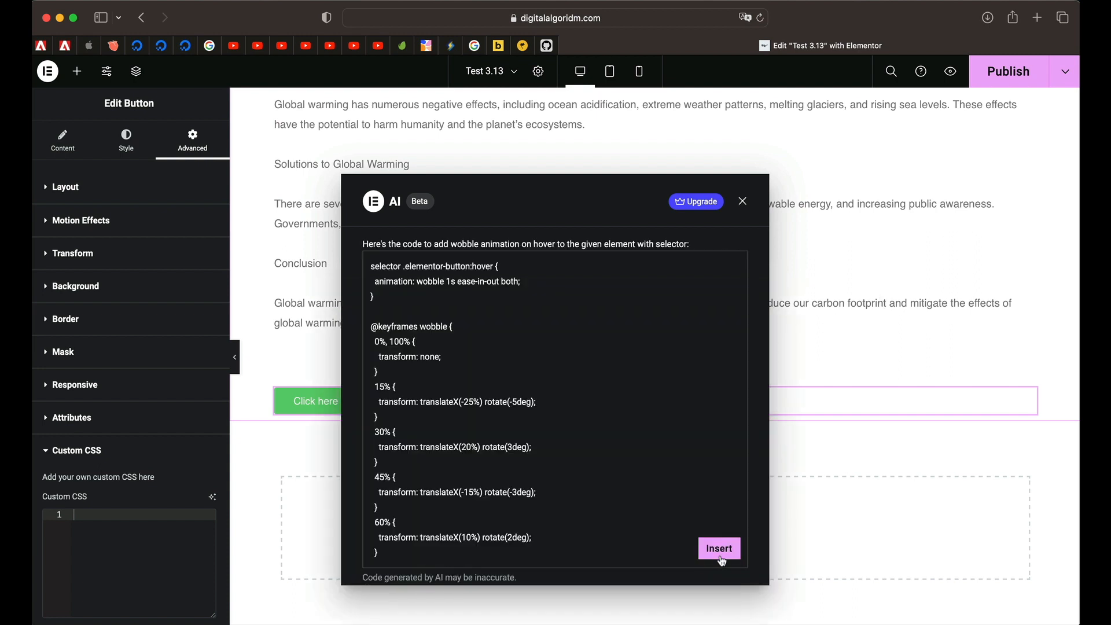
{"action": "left_click", "coordinate": [717, 547]}
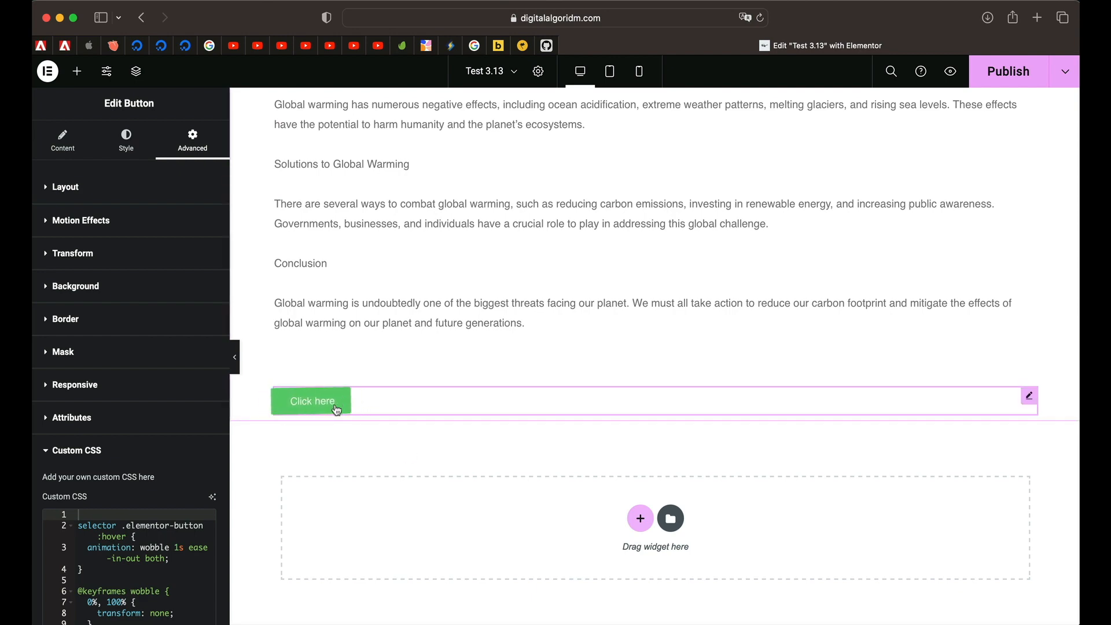
{"action": "scroll", "scroll_direction": "down", "scroll_amount": 3}
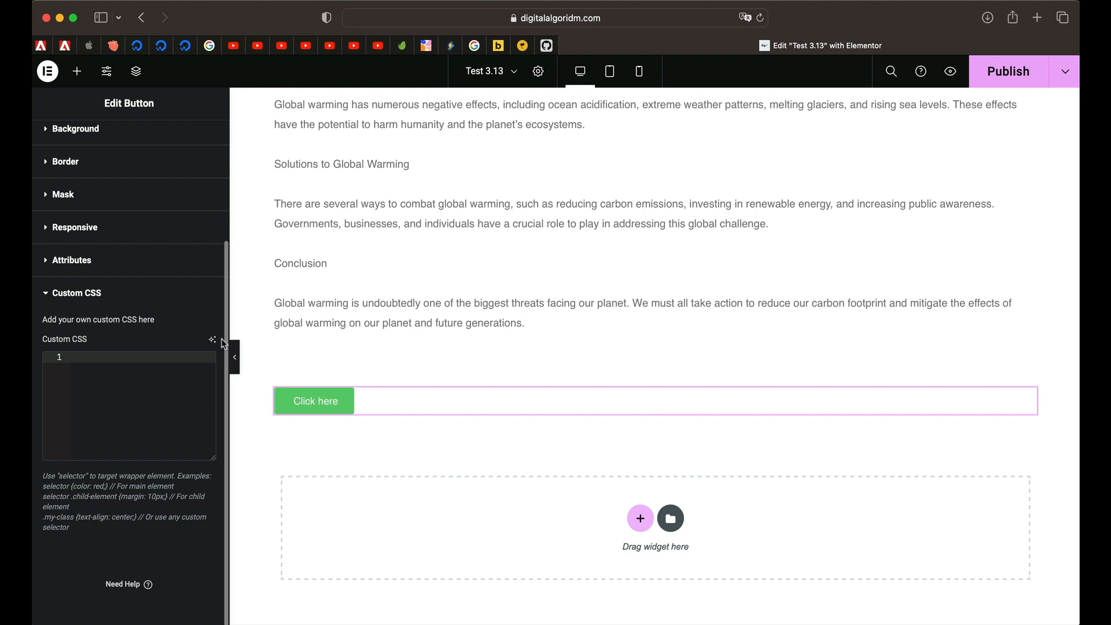
Step: Generate and insert AI CSS changing the button colour to aqua and enlarging it 40% on hover
{"action": "left_click", "coordinate": [212, 339]}
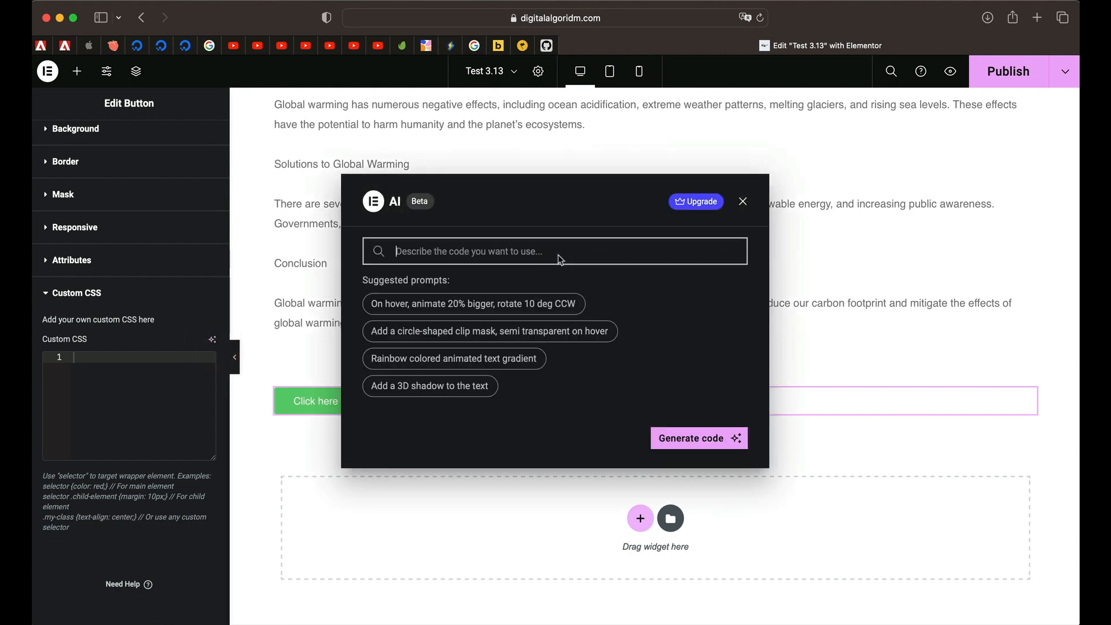
{"action": "type", "text": "Chnag"}
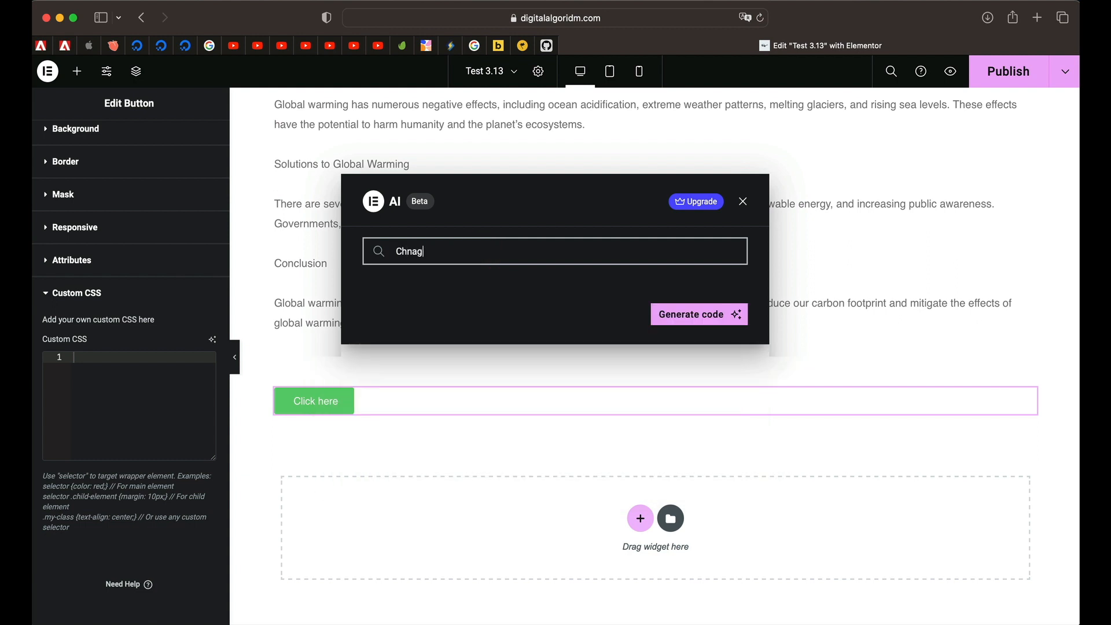
{"action": "type", "text": "Change the colour to aqua on hover and make the button 40% bigger on hover"}
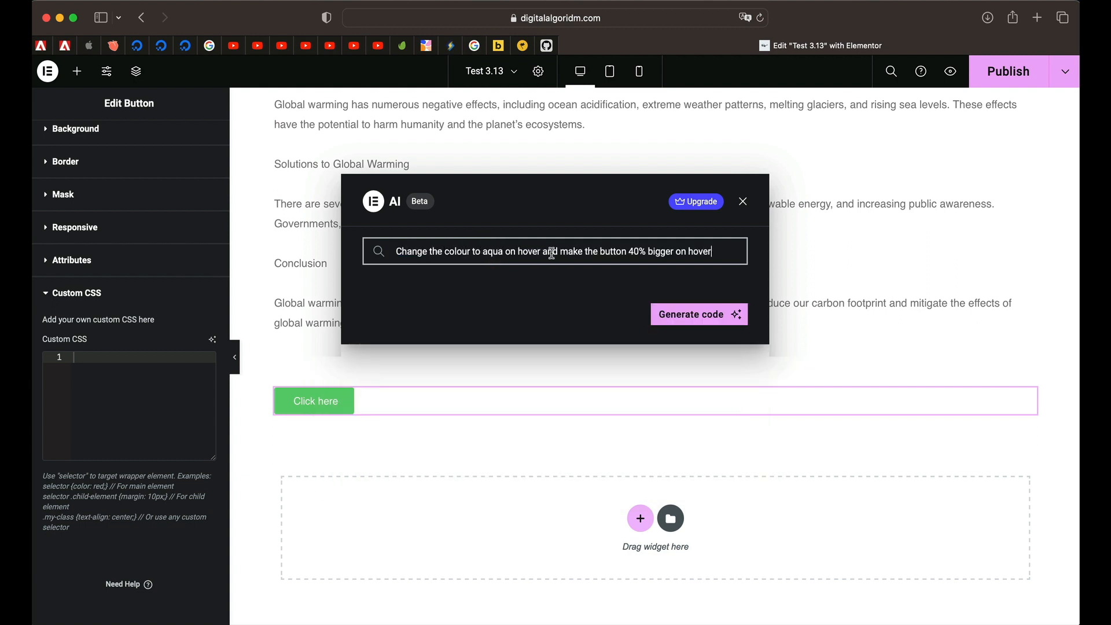
{"action": "left_click", "coordinate": [697, 313]}
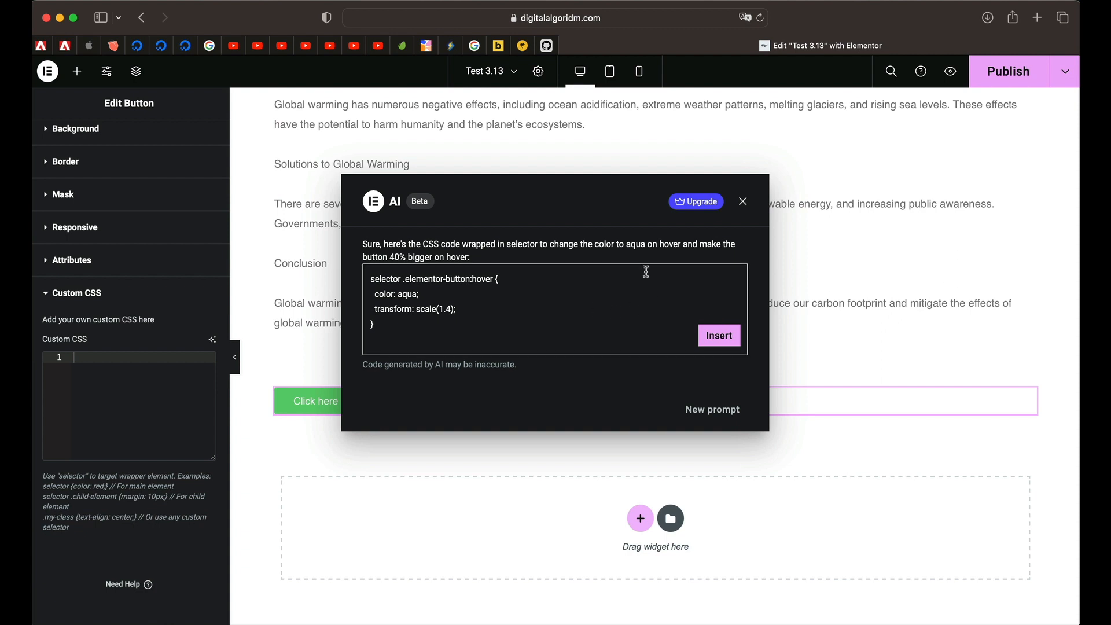
{"action": "left_click", "coordinate": [718, 335]}
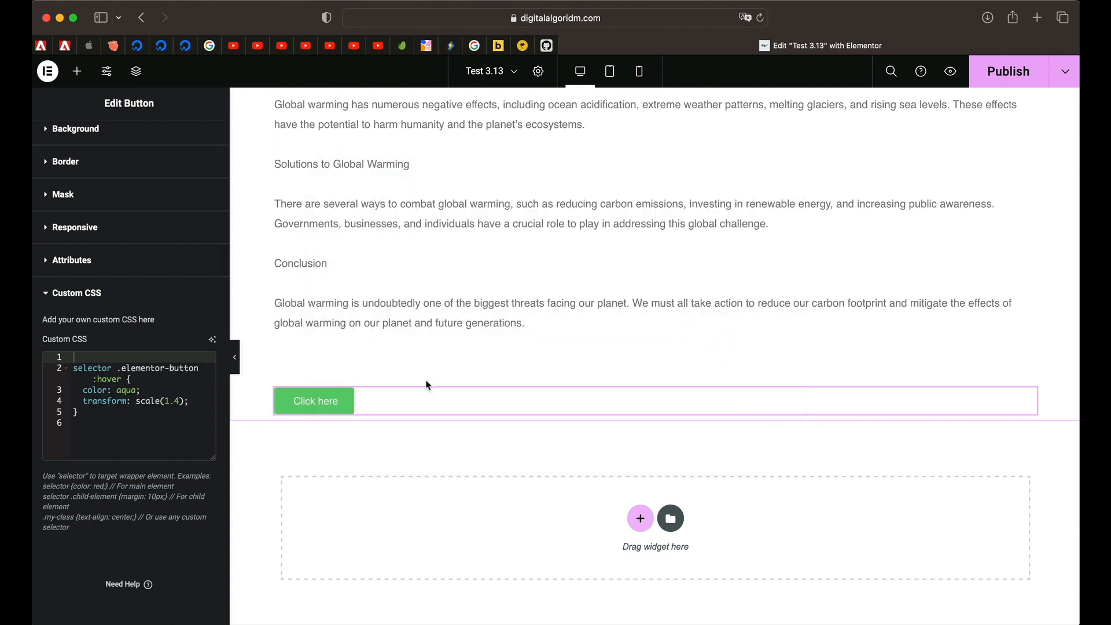
{"action": "mouse_move", "coordinate": [277, 409]}
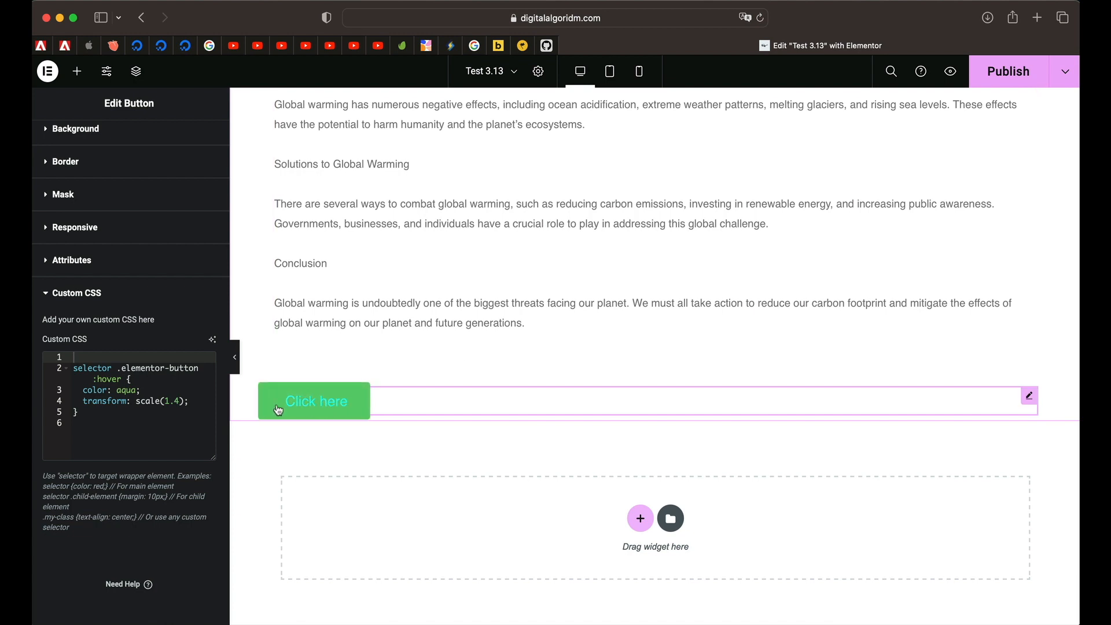
{"action": "mouse_move", "coordinate": [331, 409]}
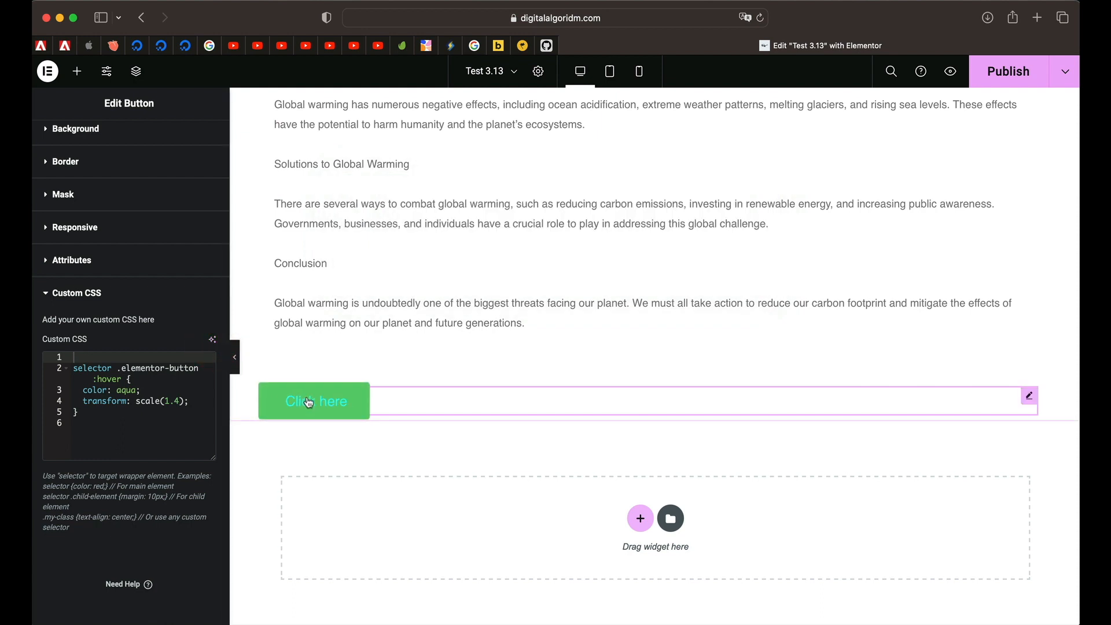
{"action": "mouse_move", "coordinate": [156, 403]}
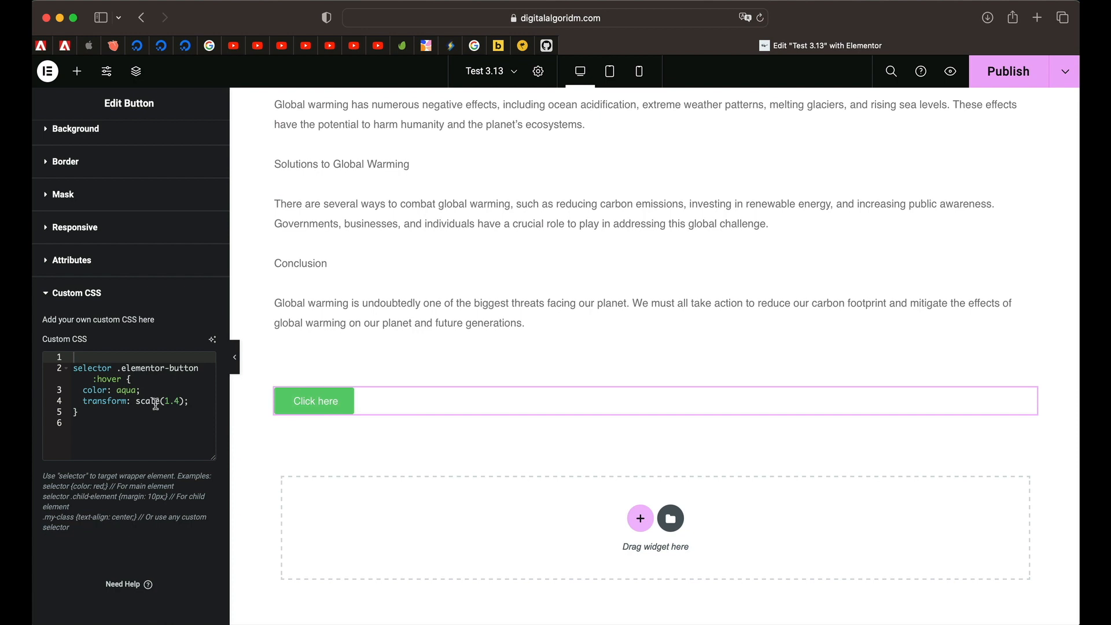
Step: Add an Image widget and select the gym photo of a woman stretching from the Media Library
{"action": "left_click", "coordinate": [76, 70]}
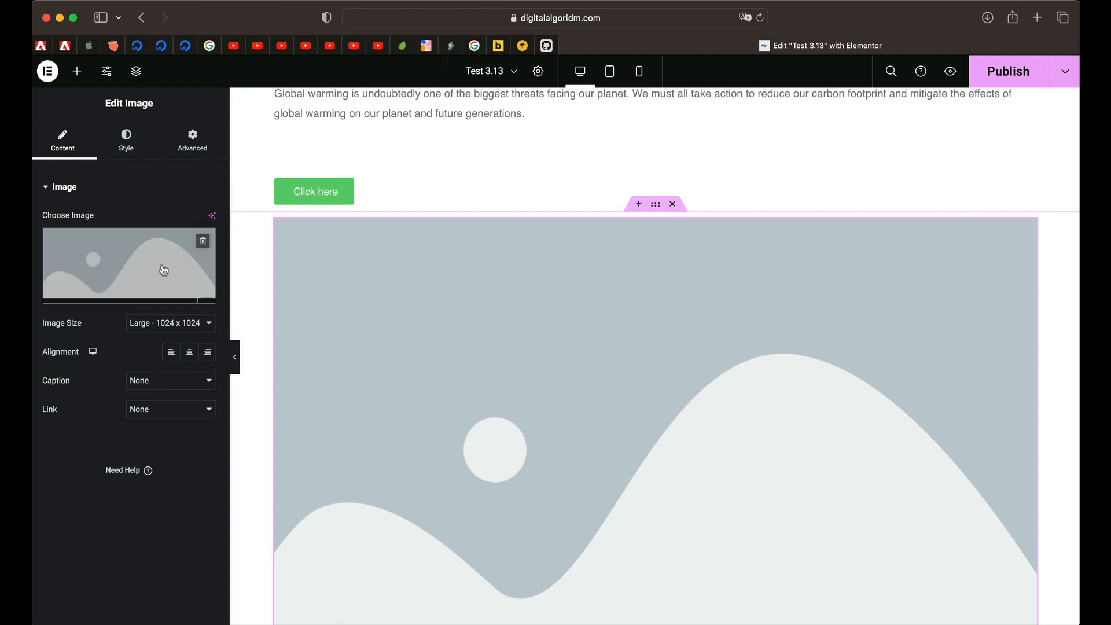
{"action": "left_click", "coordinate": [128, 267]}
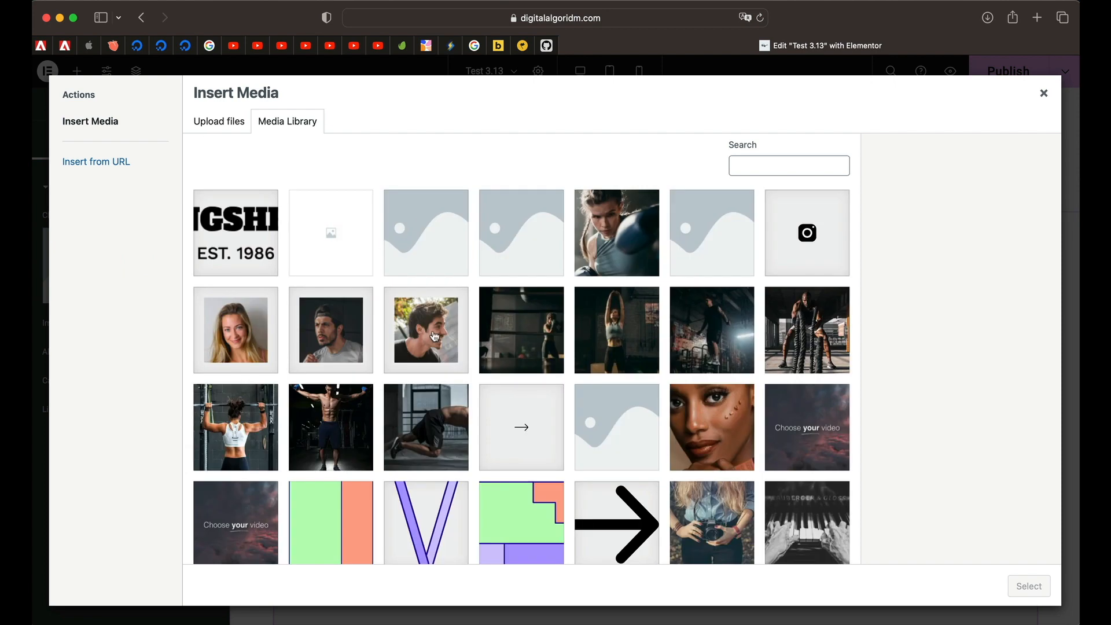
{"action": "left_click", "coordinate": [615, 330]}
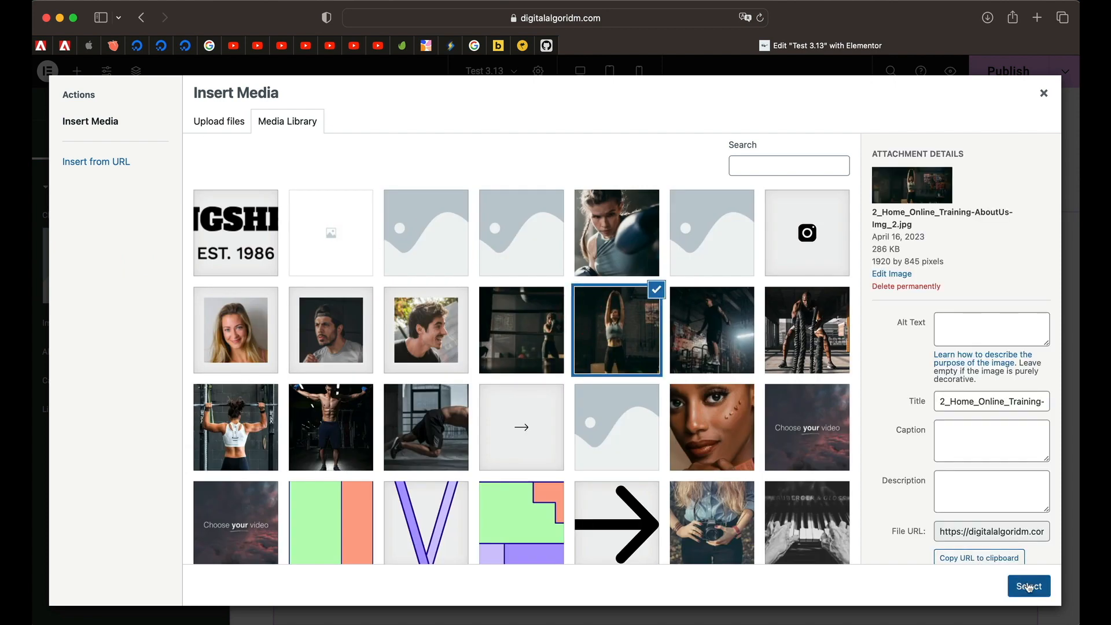
{"action": "left_click", "coordinate": [1028, 585]}
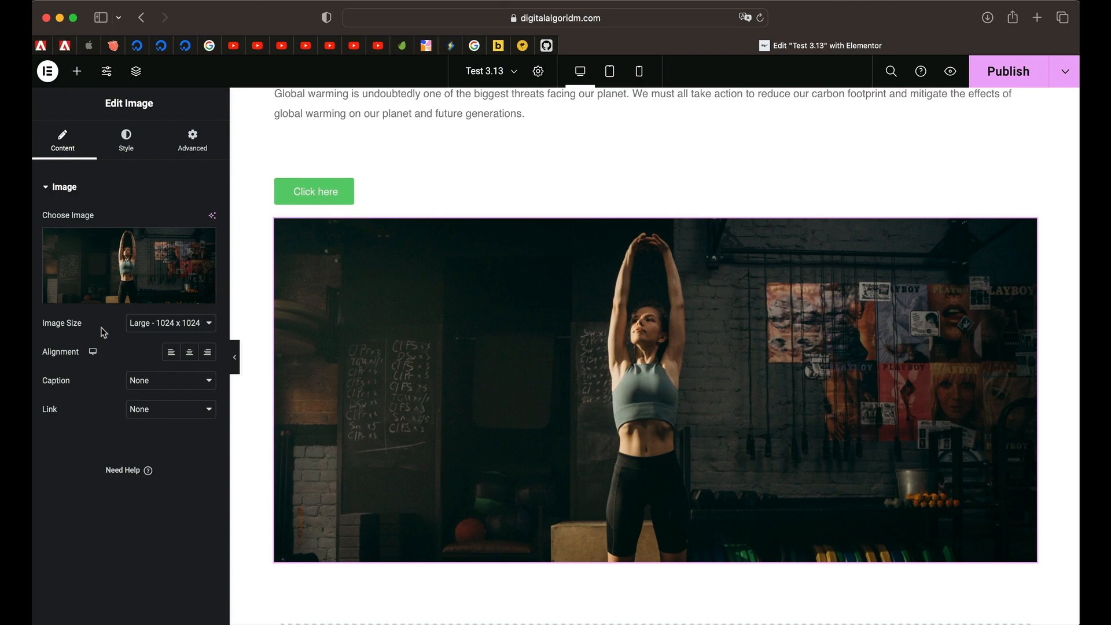
{"action": "left_click", "coordinate": [192, 140]}
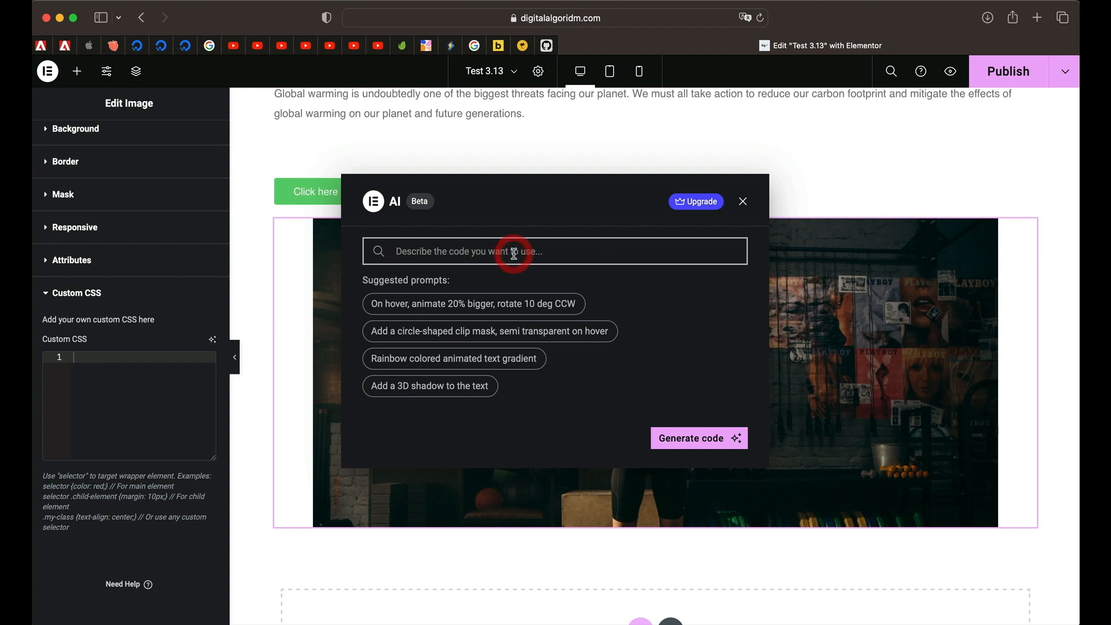
Step: Generate AI CSS from the prompt 'Shrink the image and make it grayscale on hover'
{"action": "type", "text": "Shrink the image and make it grayscale on hover"}
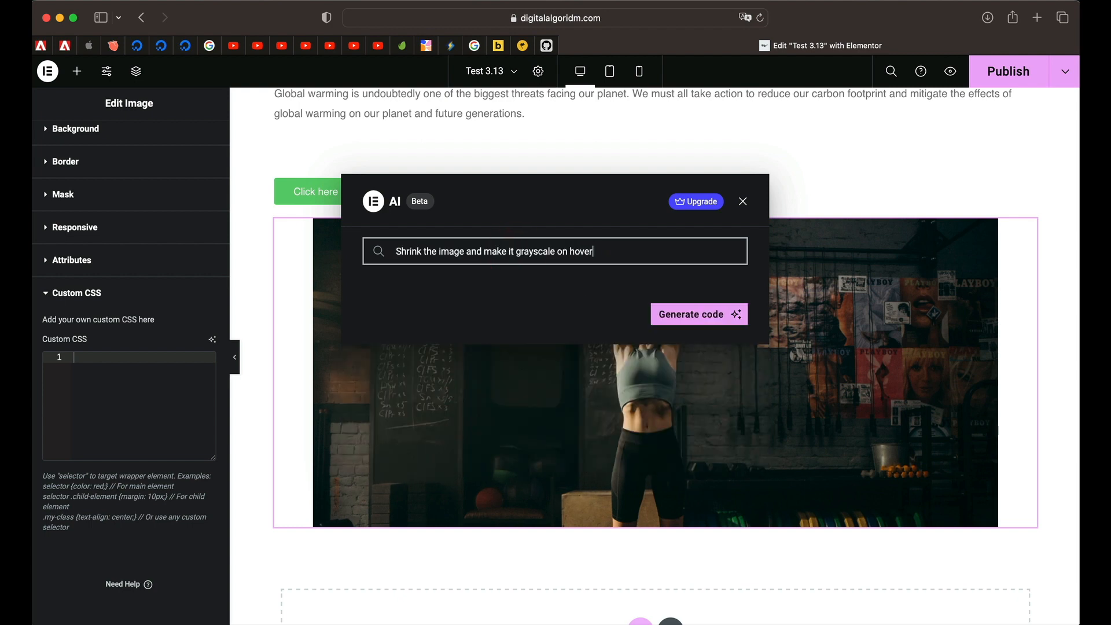
{"action": "left_click", "coordinate": [696, 314]}
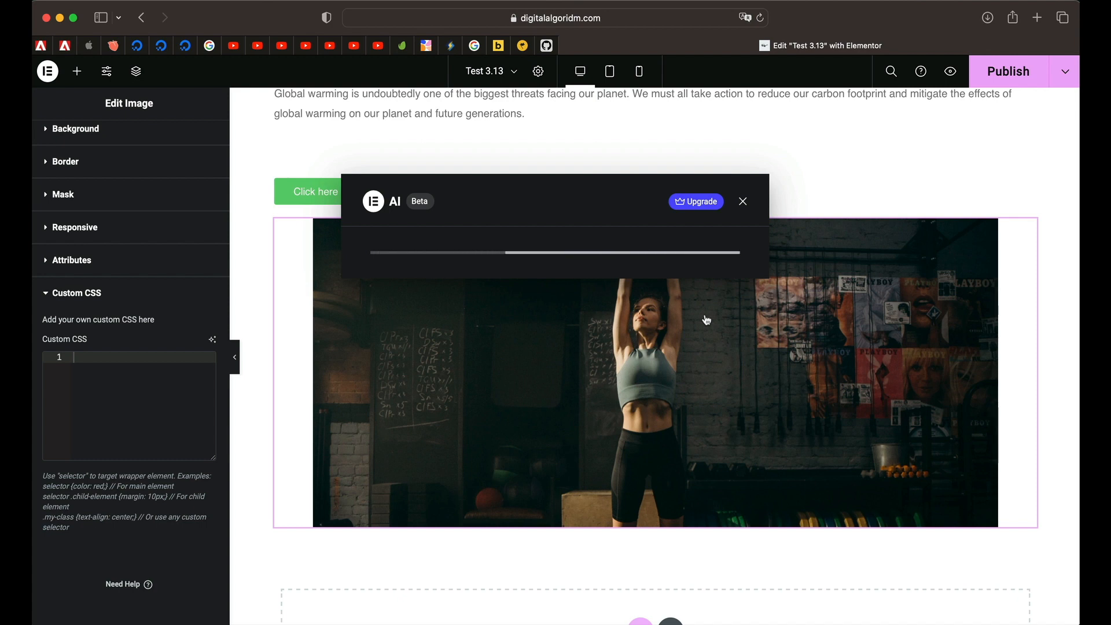
{"action": "mouse_move", "coordinate": [836, 272]}
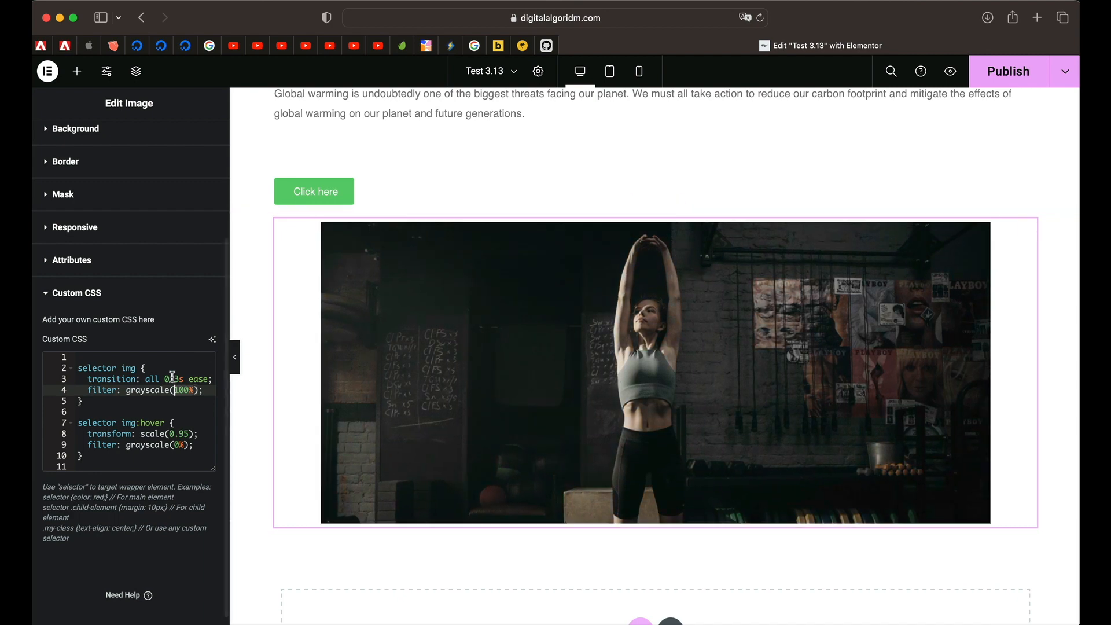
Step: Generate AI CSS from a prompt asking to add a blog mask to the image
{"action": "left_click", "coordinate": [212, 339]}
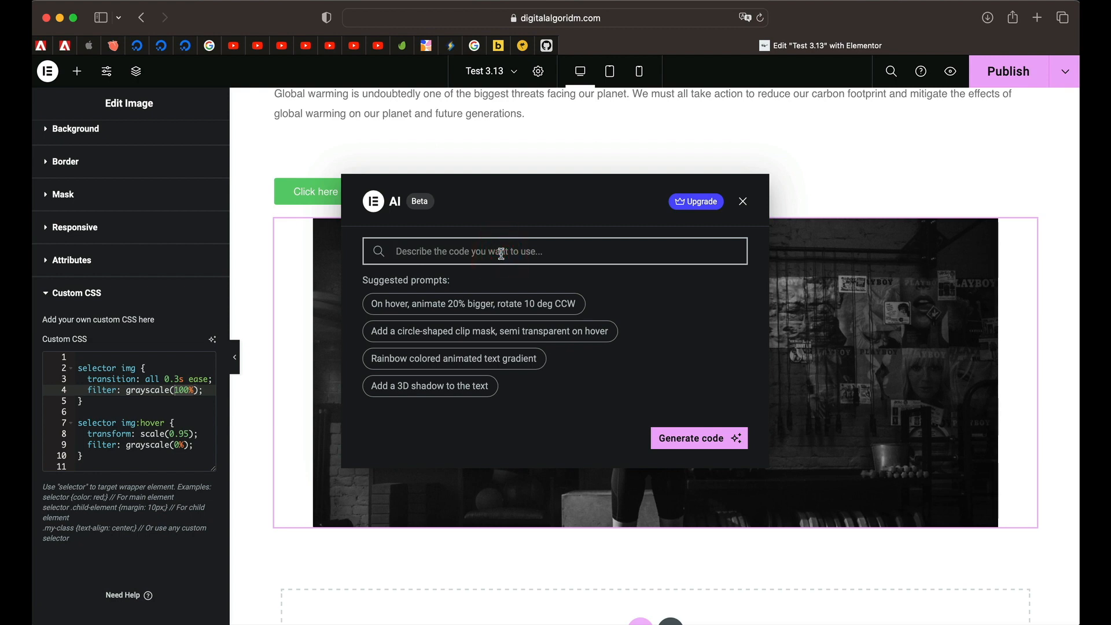
{"action": "type", "text": "add a blog mask to"}
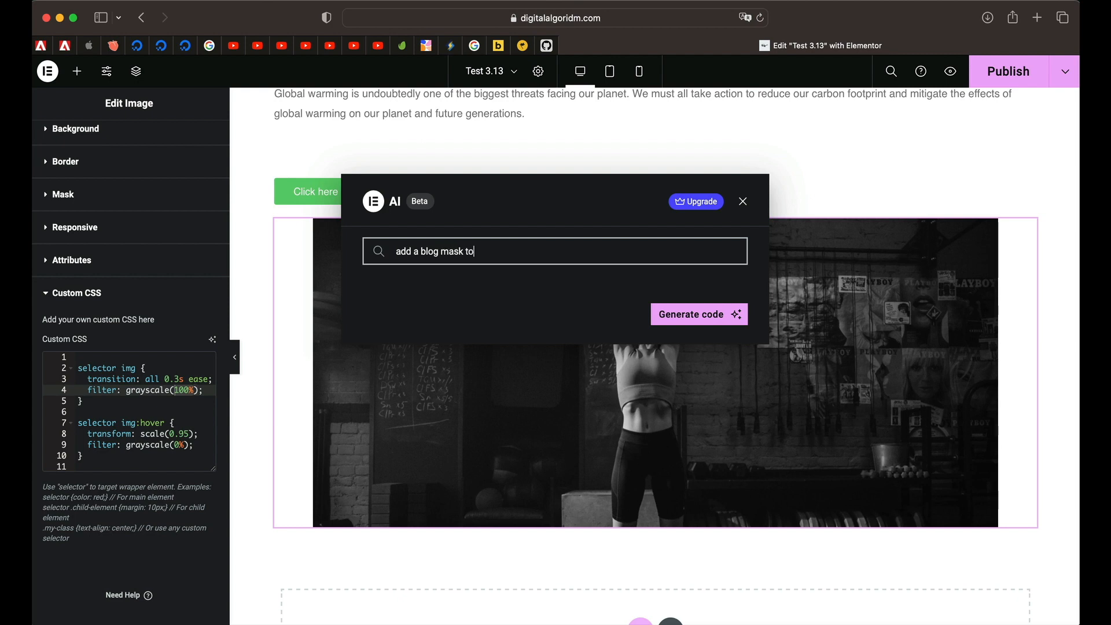
{"action": "type", "text": "the image"}
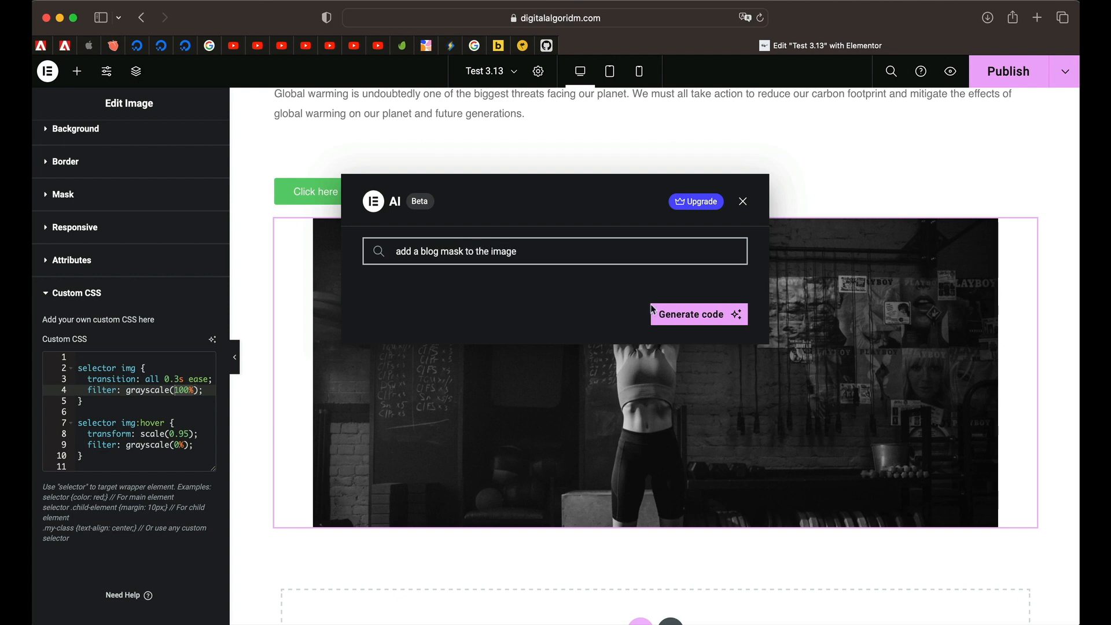
{"action": "left_click", "coordinate": [689, 313]}
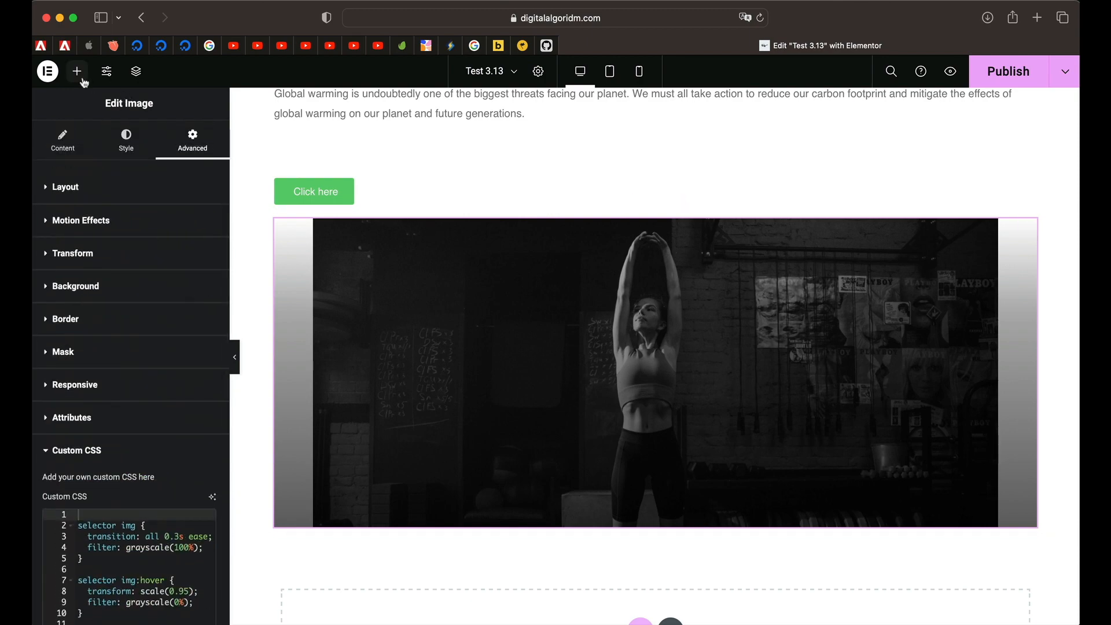
Step: Select the 'Earth is Heating Up' heading and show its content settings
{"action": "left_click", "coordinate": [77, 70]}
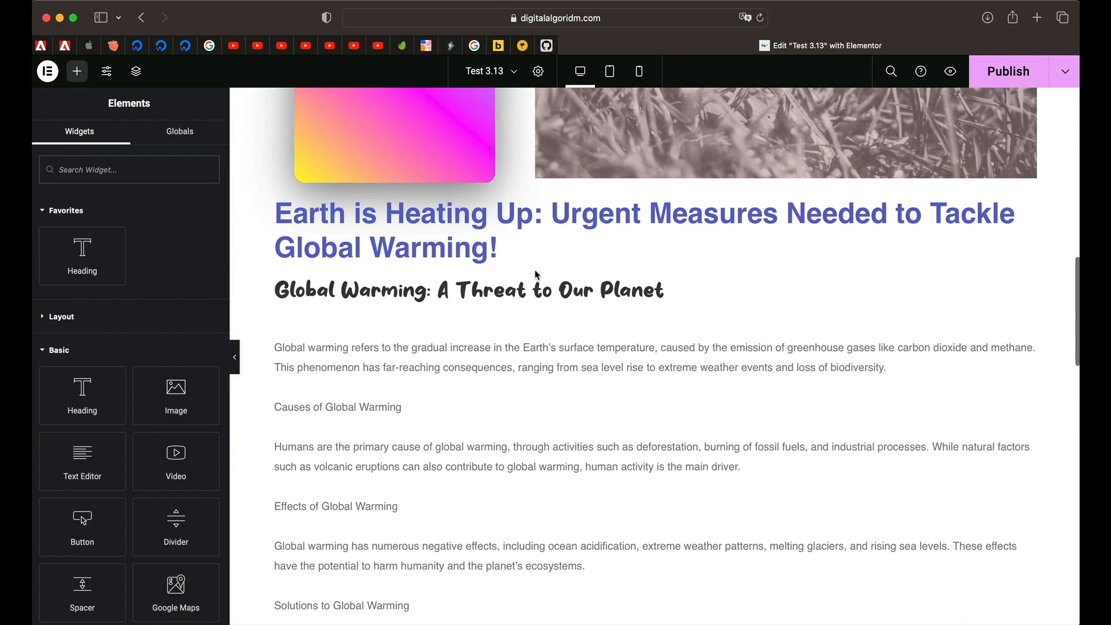
{"action": "left_click", "coordinate": [496, 275]}
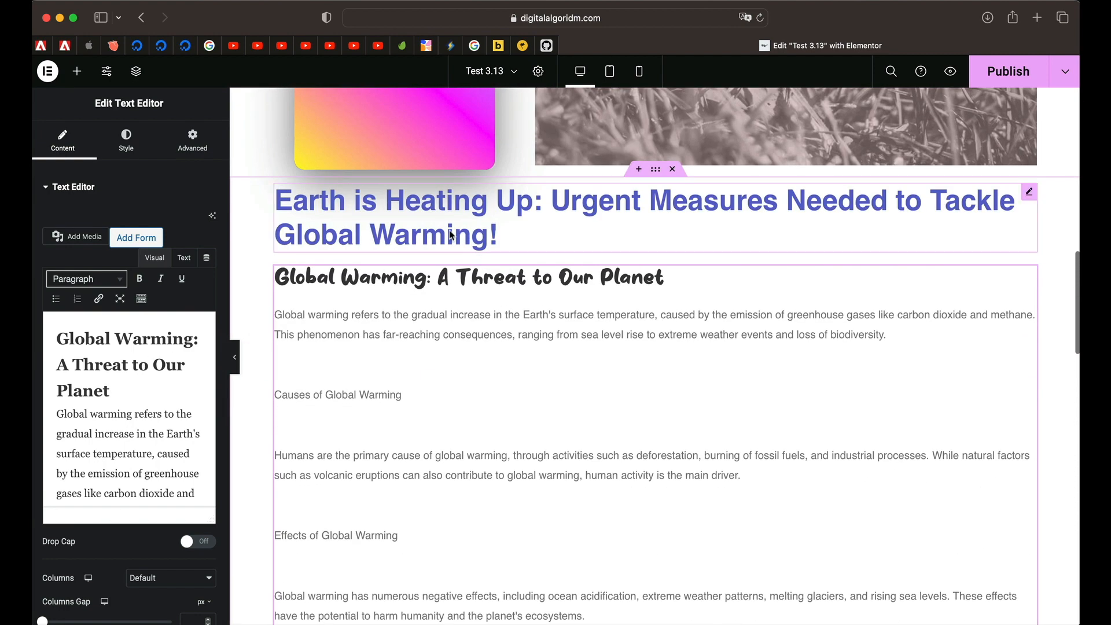
{"action": "left_click", "coordinate": [637, 217]}
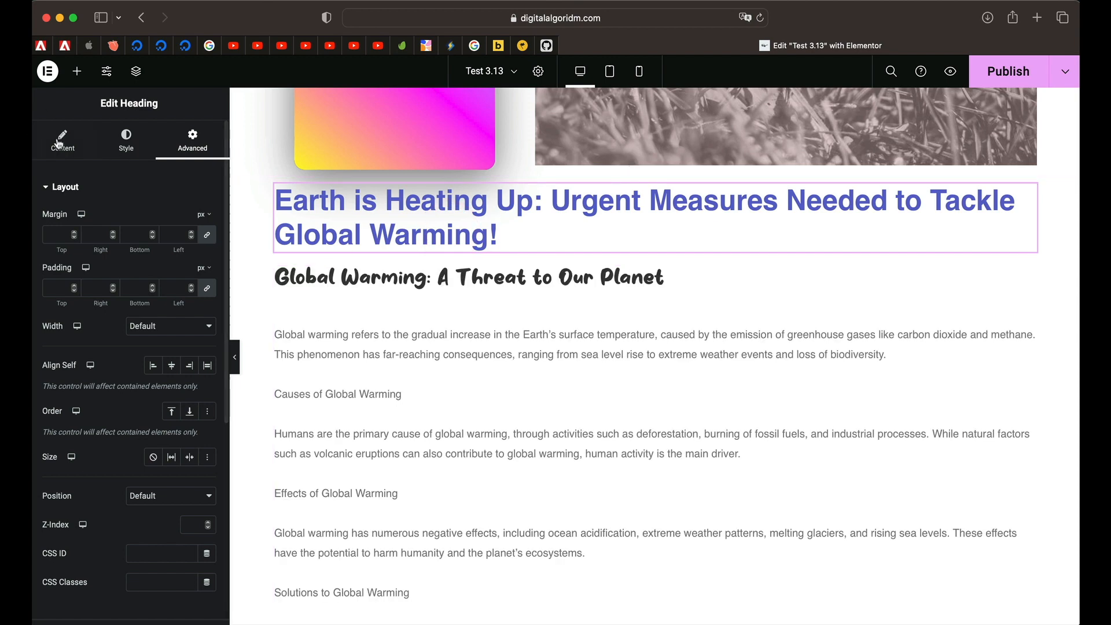
{"action": "left_click", "coordinate": [62, 140]}
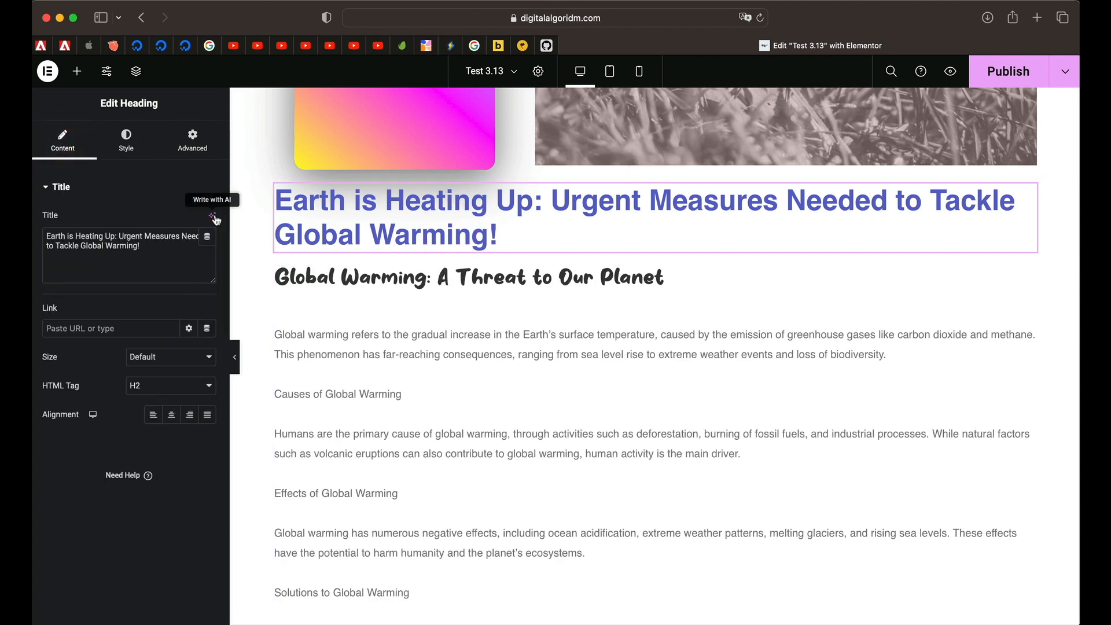
Step: Translate the title to Arabic with Write with AI and apply the result
{"action": "left_click", "coordinate": [212, 215]}
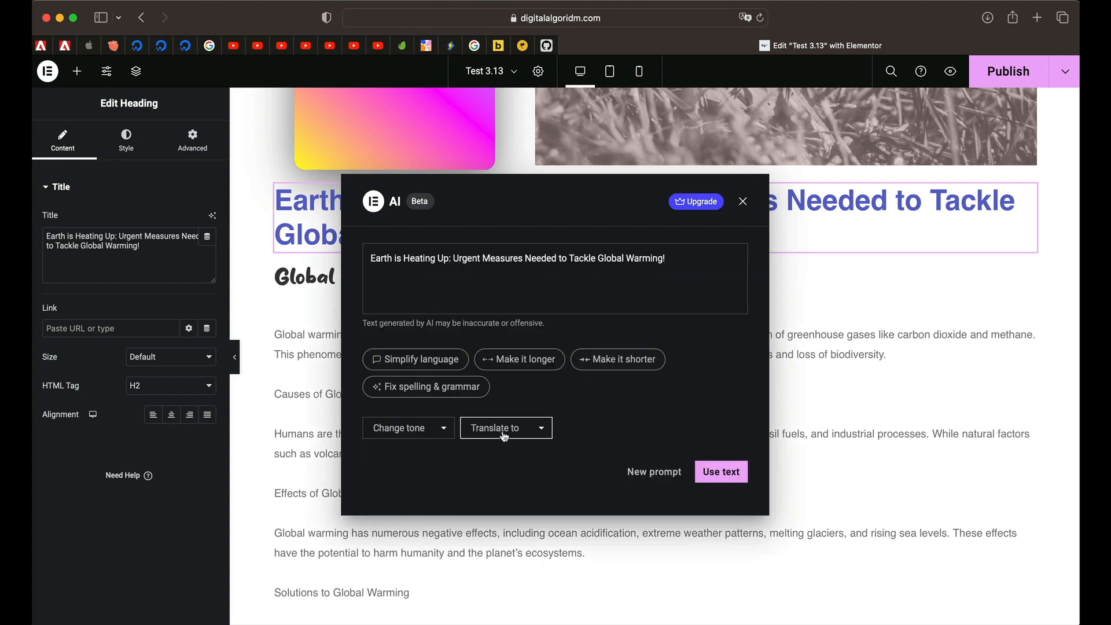
{"action": "left_click", "coordinate": [504, 427]}
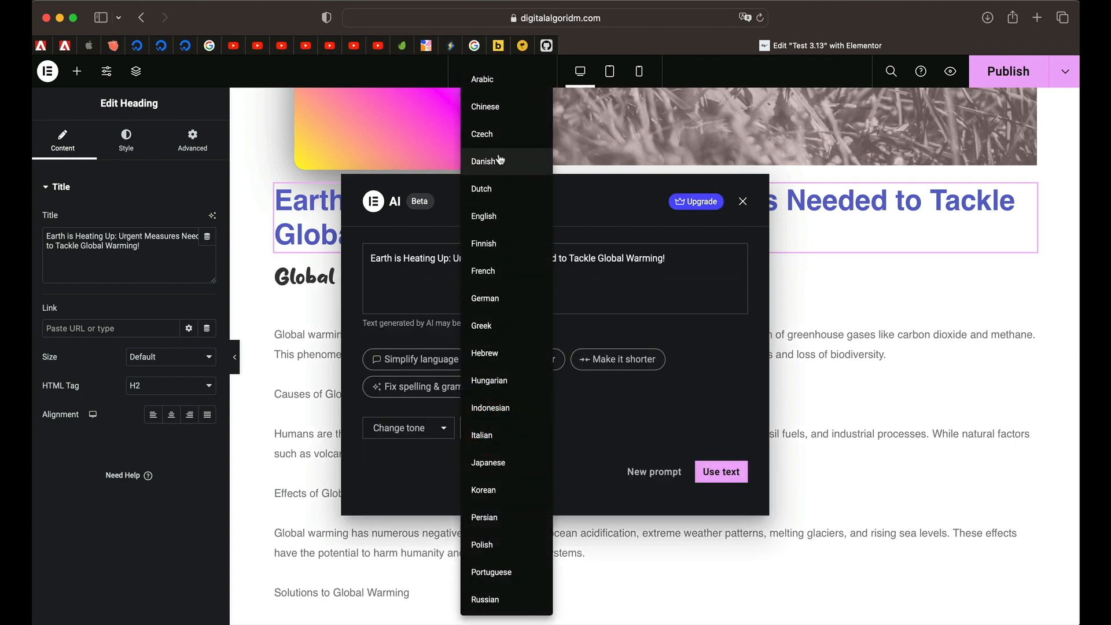
{"action": "left_click", "coordinate": [484, 160]}
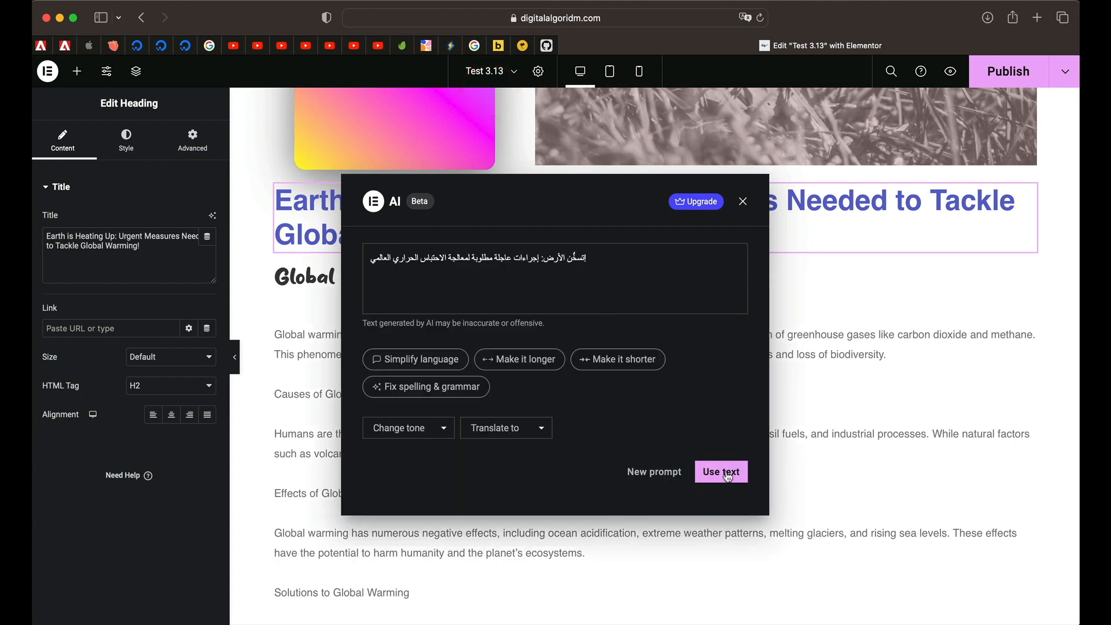
{"action": "left_click", "coordinate": [720, 471]}
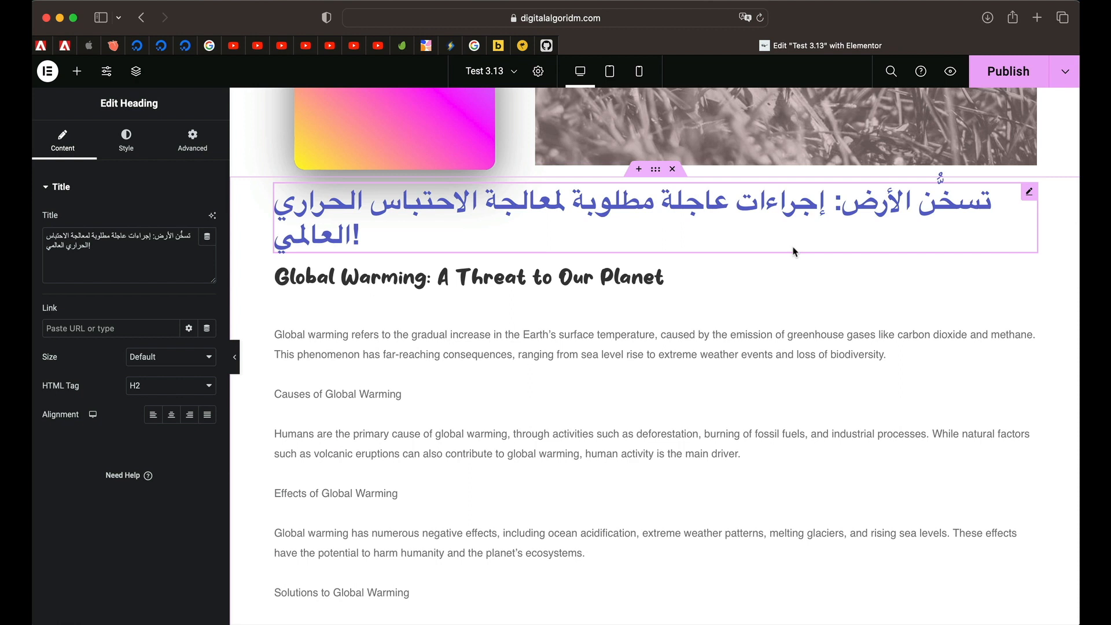
{"action": "mouse_move", "coordinate": [724, 251]}
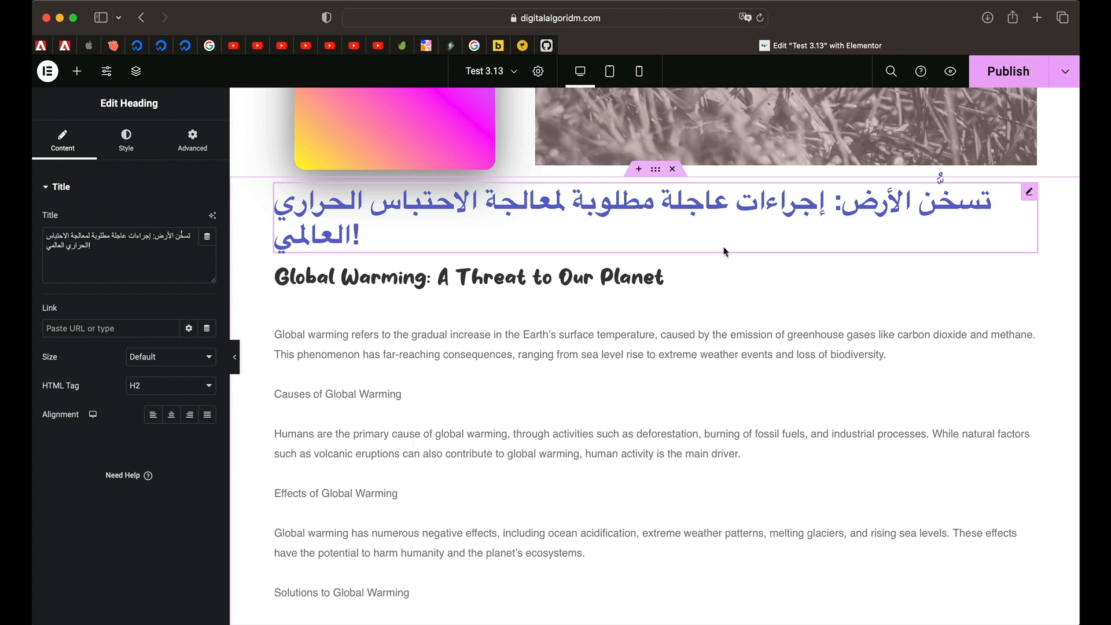
{"action": "mouse_move", "coordinate": [676, 276]}
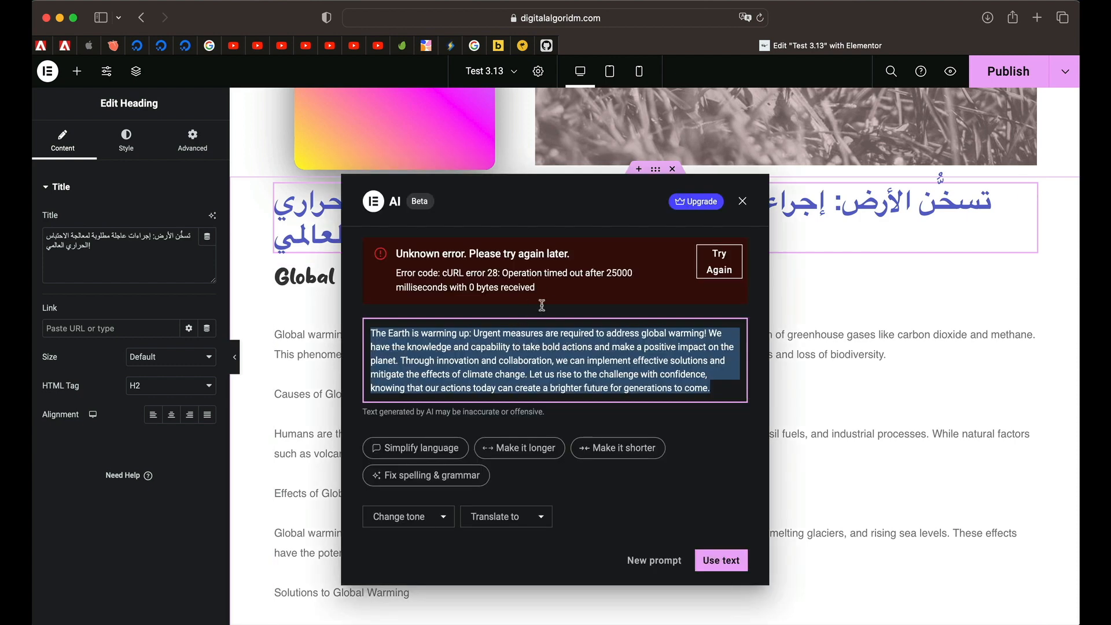
{"action": "mouse_move", "coordinate": [601, 251]}
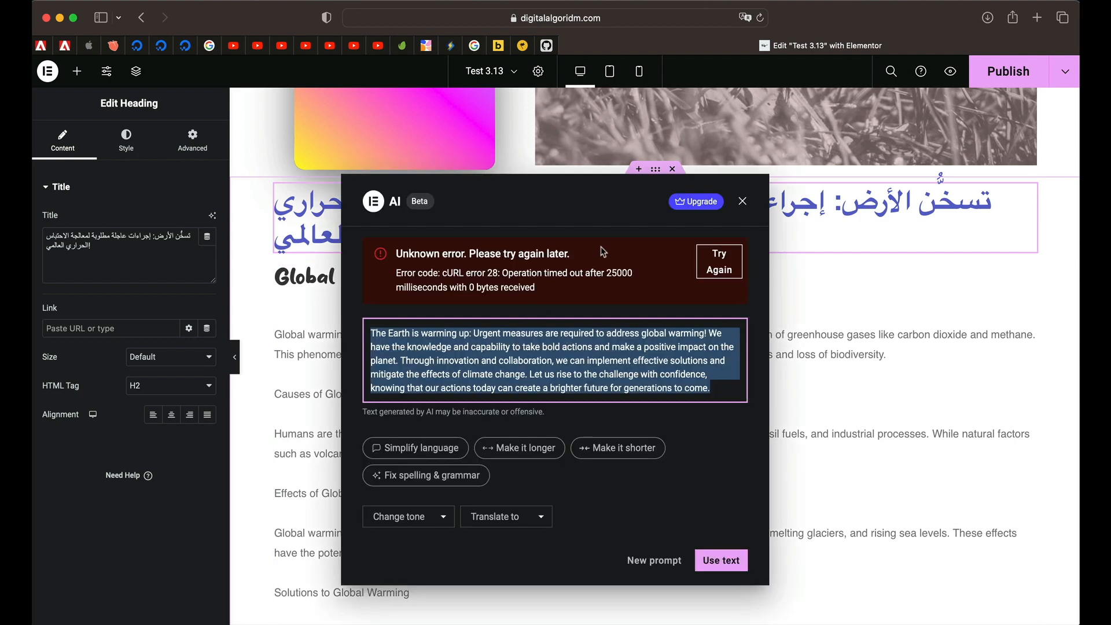
{"action": "left_click", "coordinate": [741, 200]}
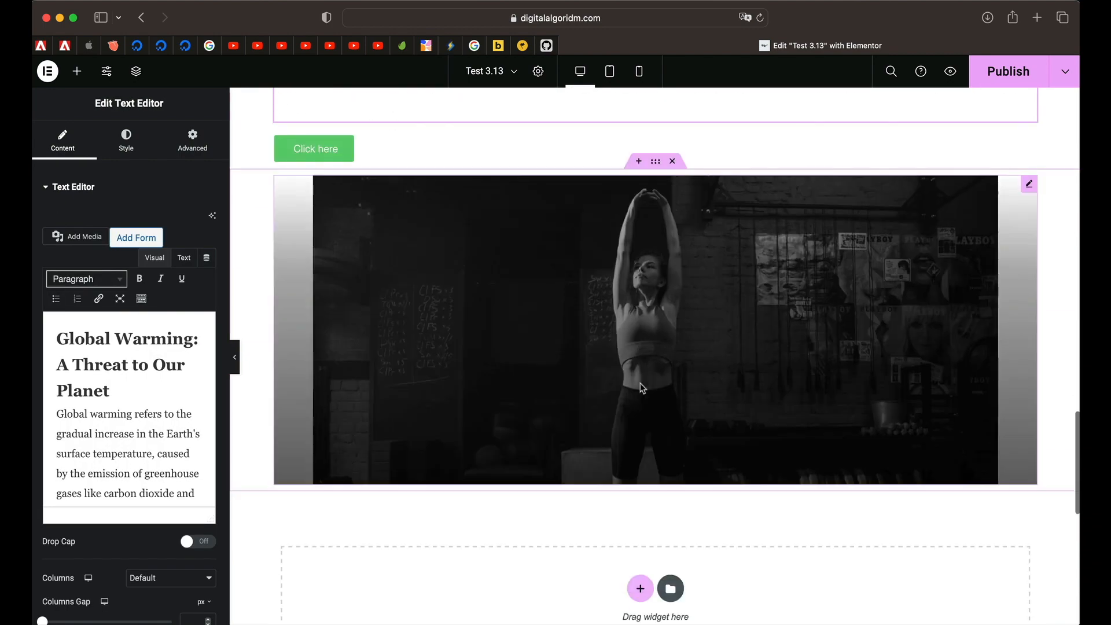
Step: Save the page changes when prompted before leaving for the header template
{"action": "scroll", "scroll_direction": "down", "scroll_amount": 3}
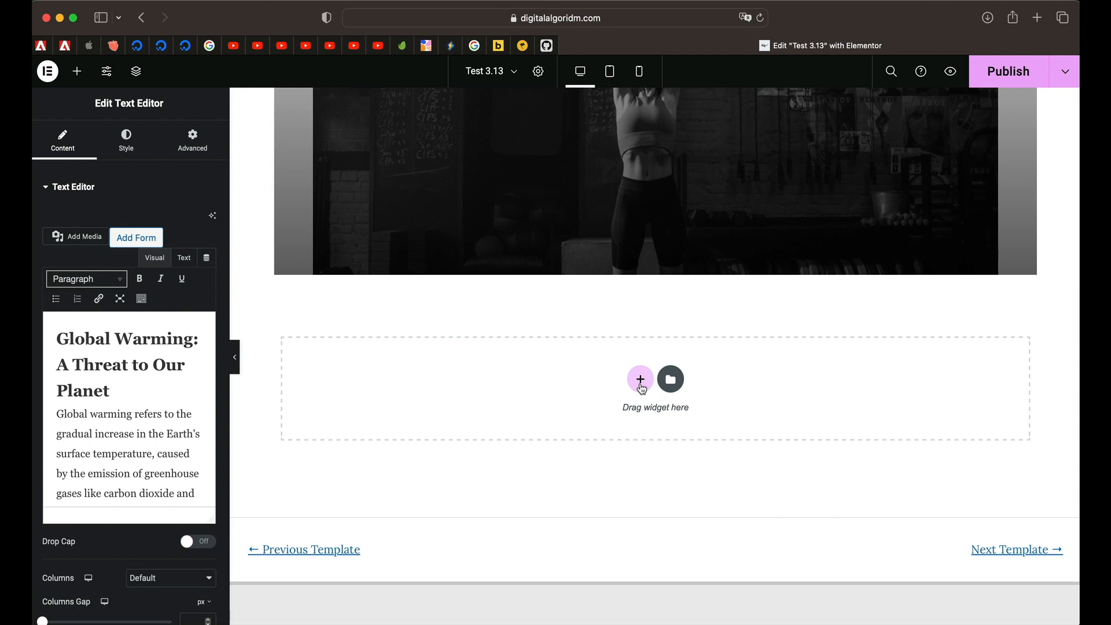
{"action": "mouse_move", "coordinate": [745, 305]}
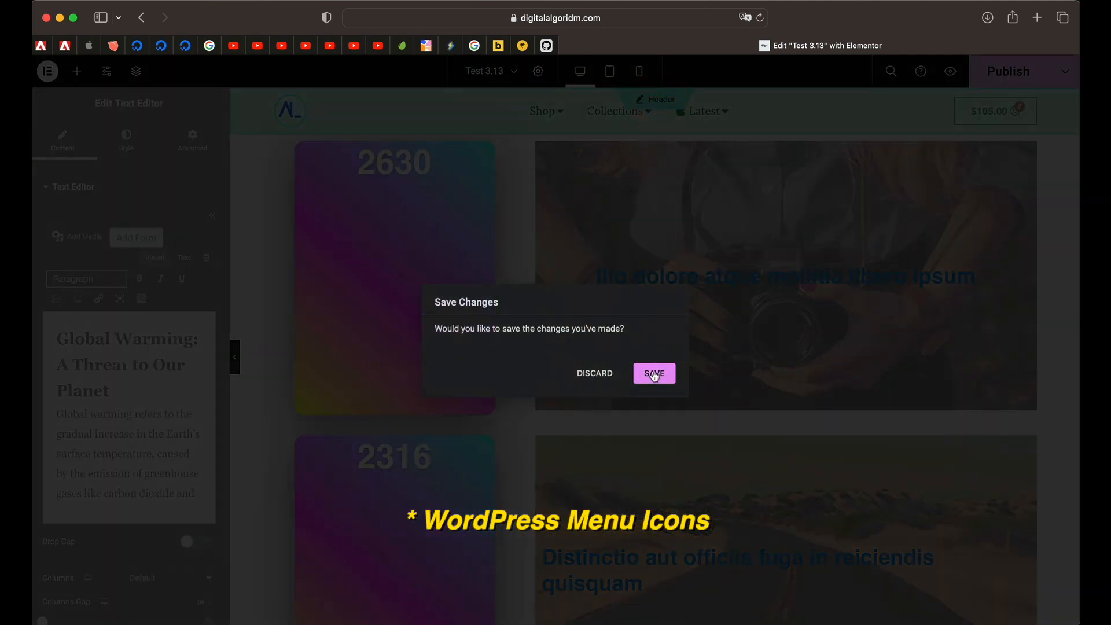
{"action": "left_click", "coordinate": [652, 374]}
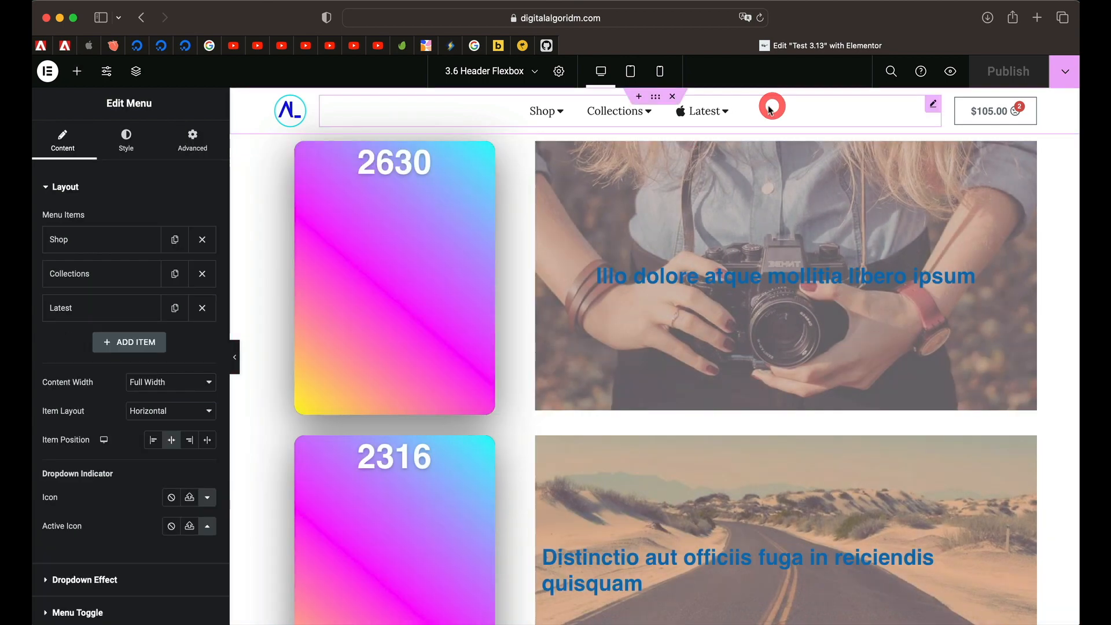
{"action": "mouse_move", "coordinate": [740, 111]}
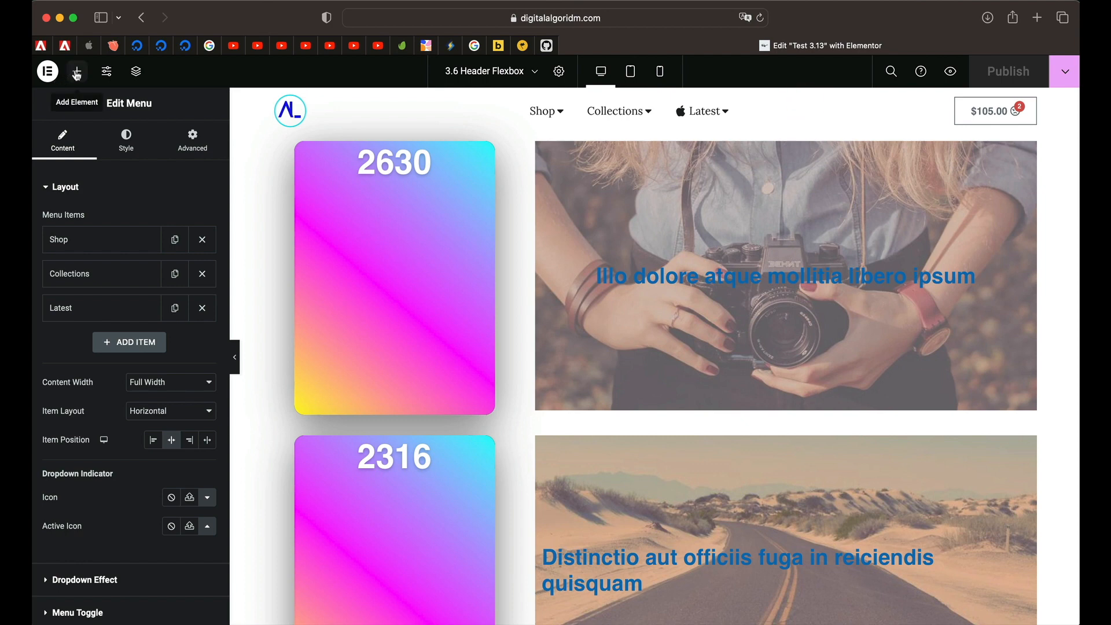
Step: Select the header Menu widget and expand the Shop item's settings
{"action": "left_click", "coordinate": [76, 70]}
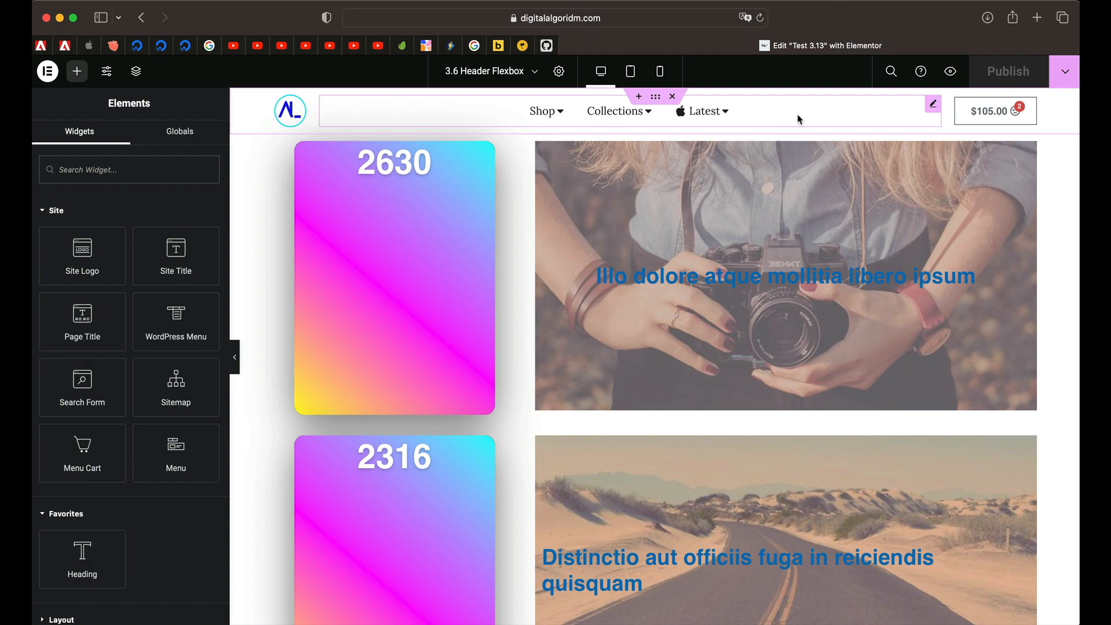
{"action": "left_click", "coordinate": [933, 103]}
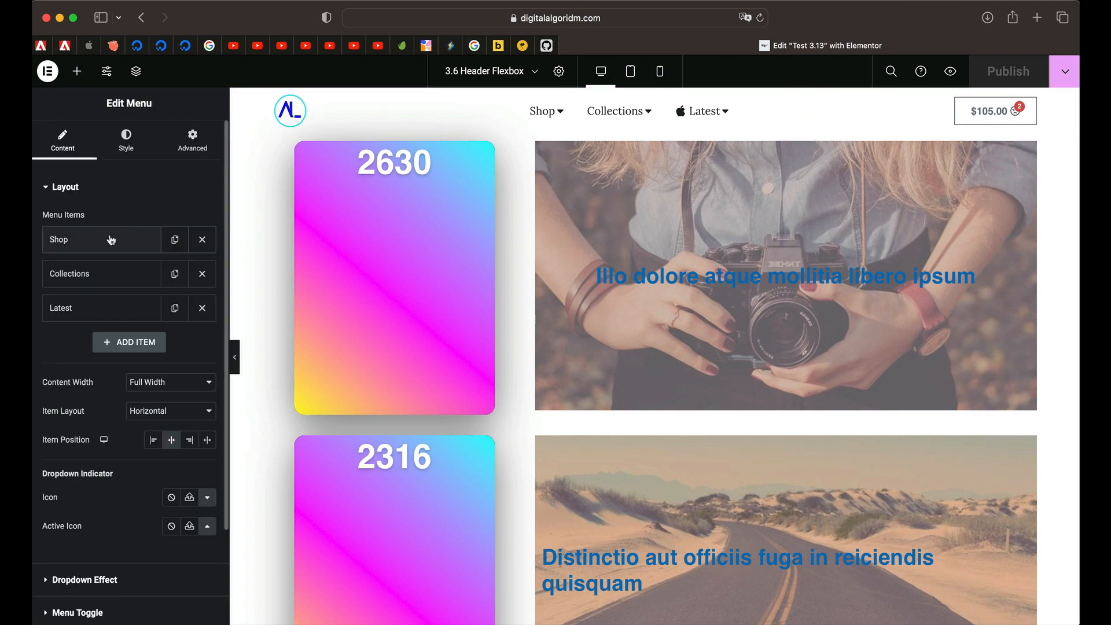
{"action": "left_click", "coordinate": [84, 238]}
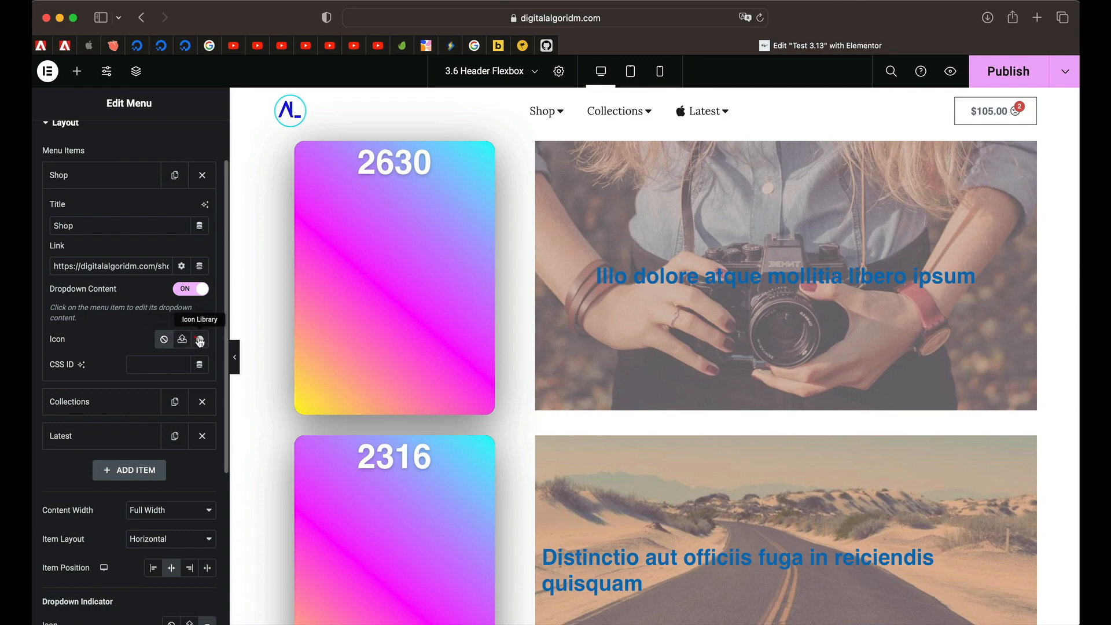
Step: Assign the Bell icon from the Icon Library to the Shop item
{"action": "left_click", "coordinate": [199, 339]}
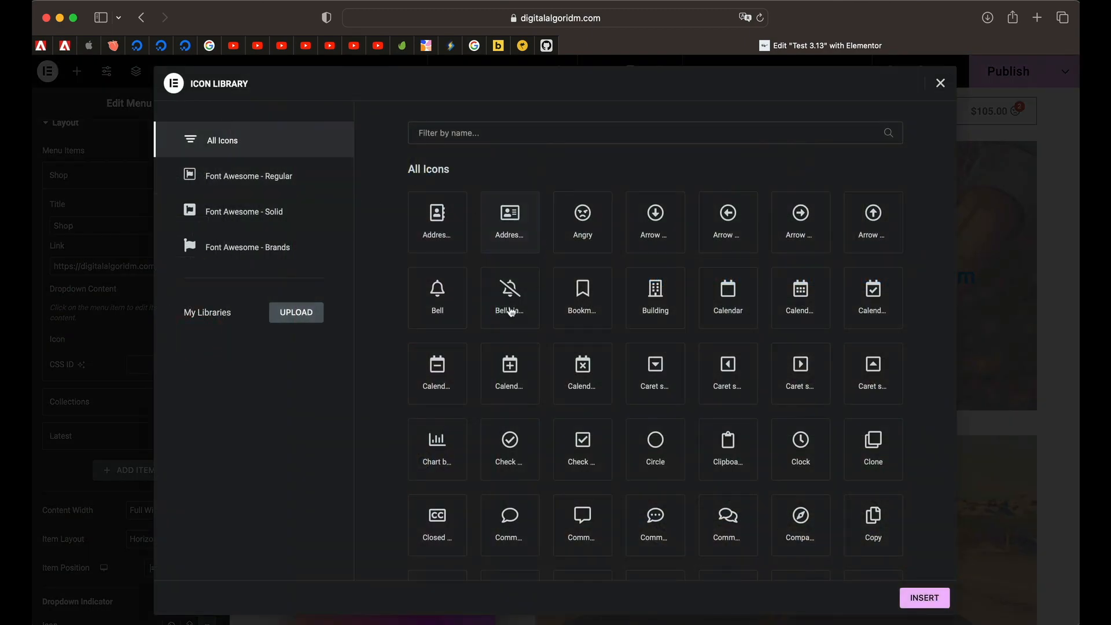
{"action": "left_click", "coordinate": [437, 297]}
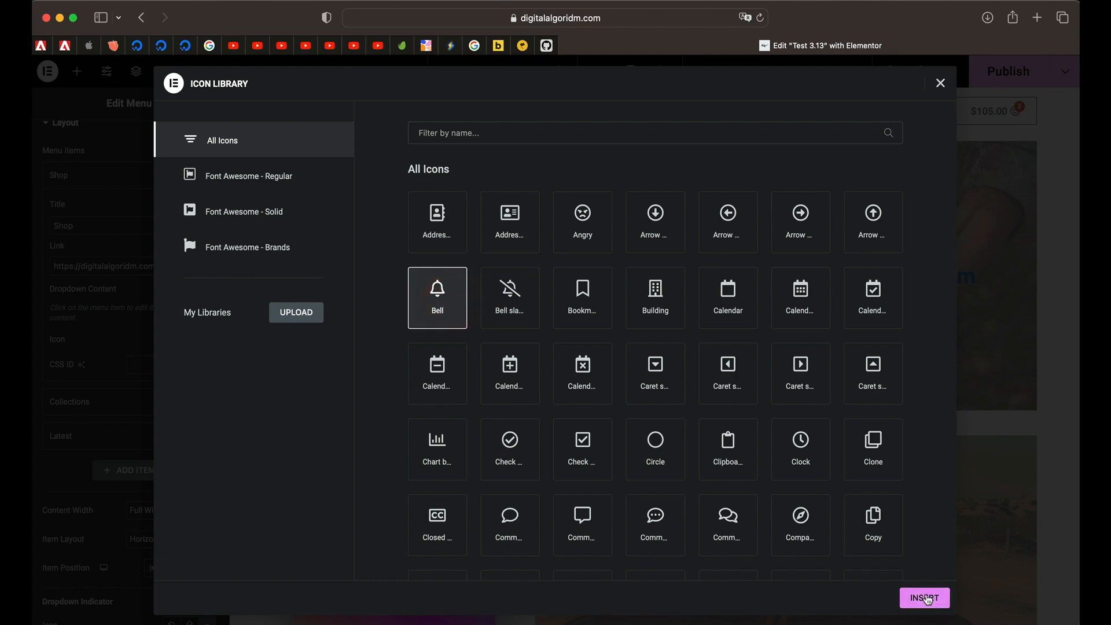
{"action": "left_click", "coordinate": [924, 597]}
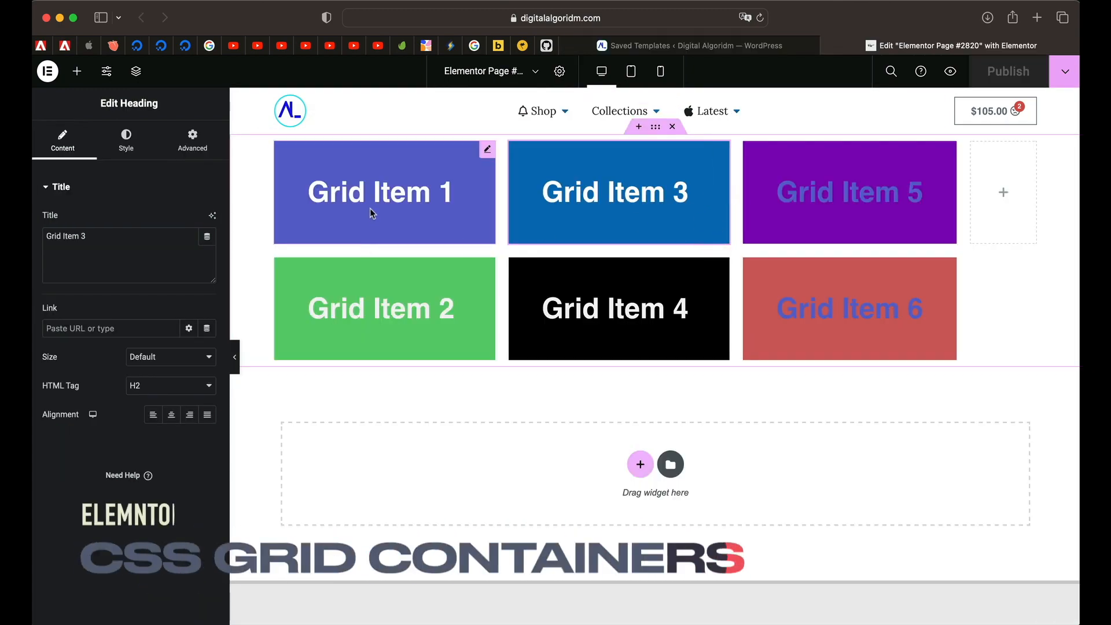
{"action": "mouse_move", "coordinate": [311, 323]}
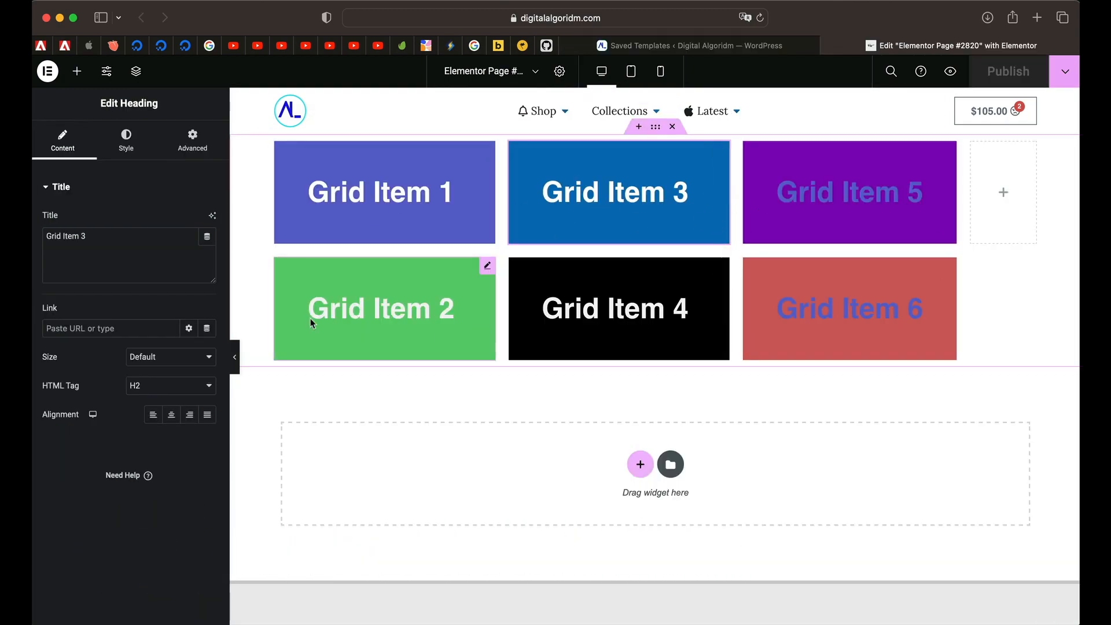
Step: Select the grid container and set its Columns to 3
{"action": "left_click", "coordinate": [384, 192]}
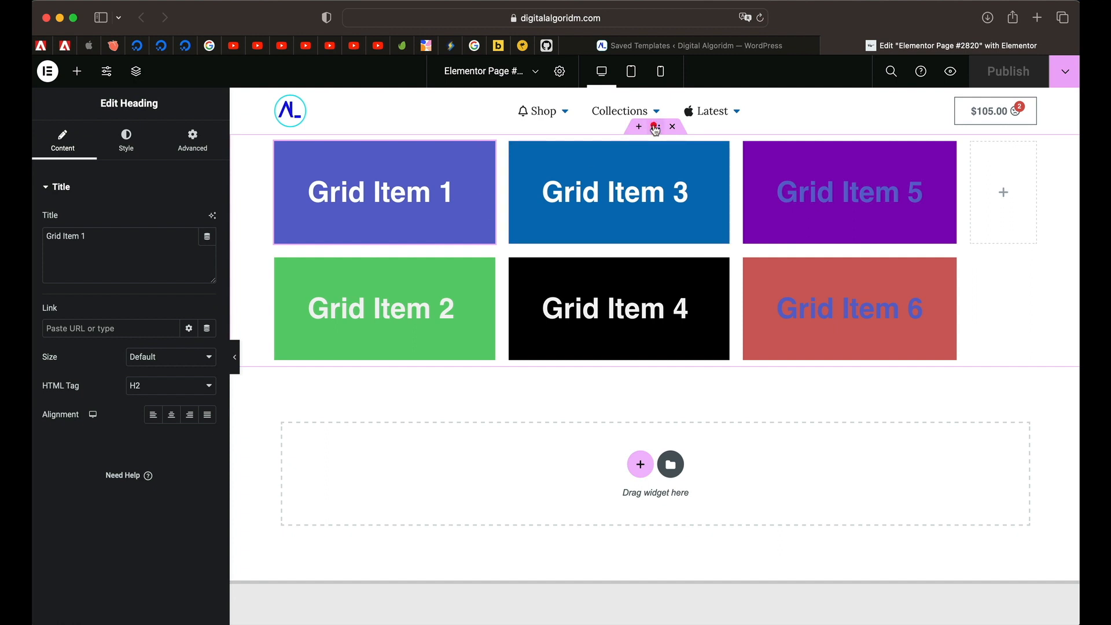
{"action": "left_click", "coordinate": [655, 126]}
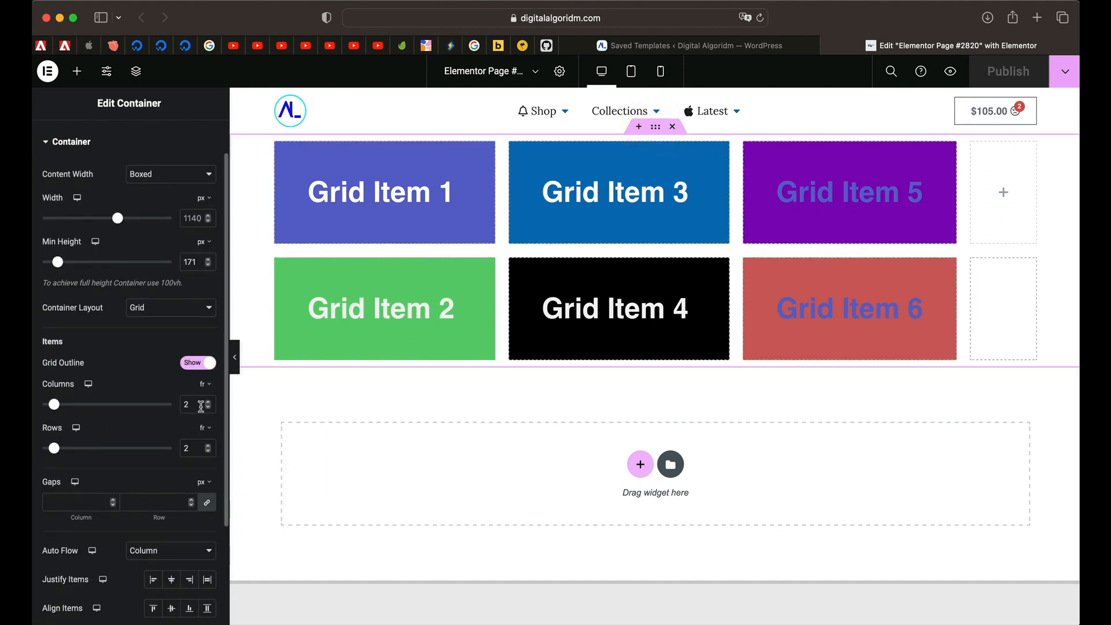
{"action": "type", "text": "3"}
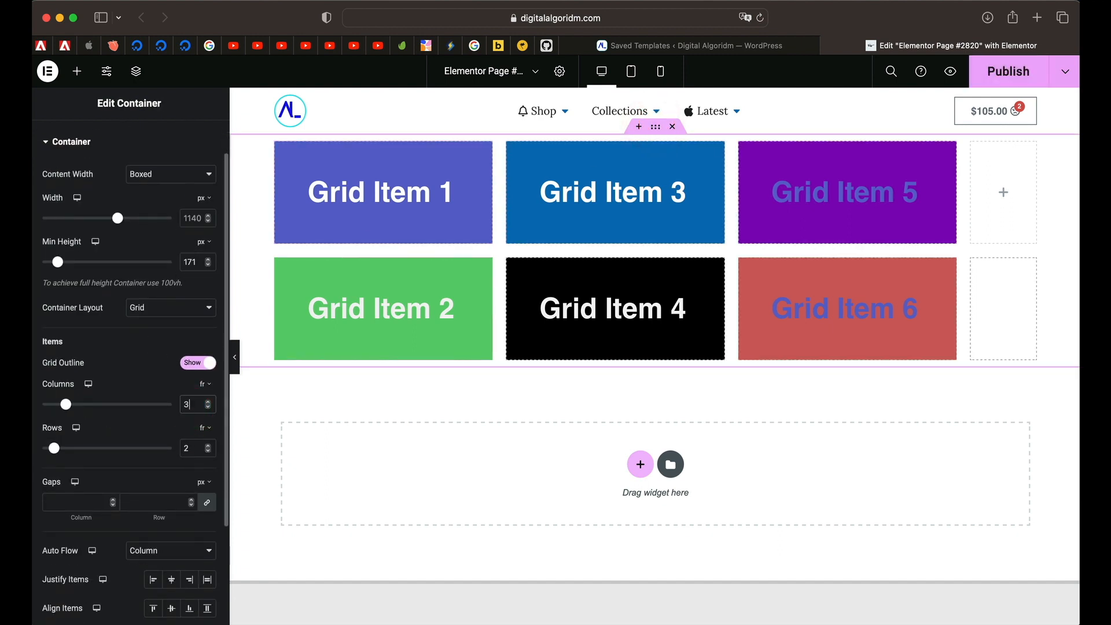